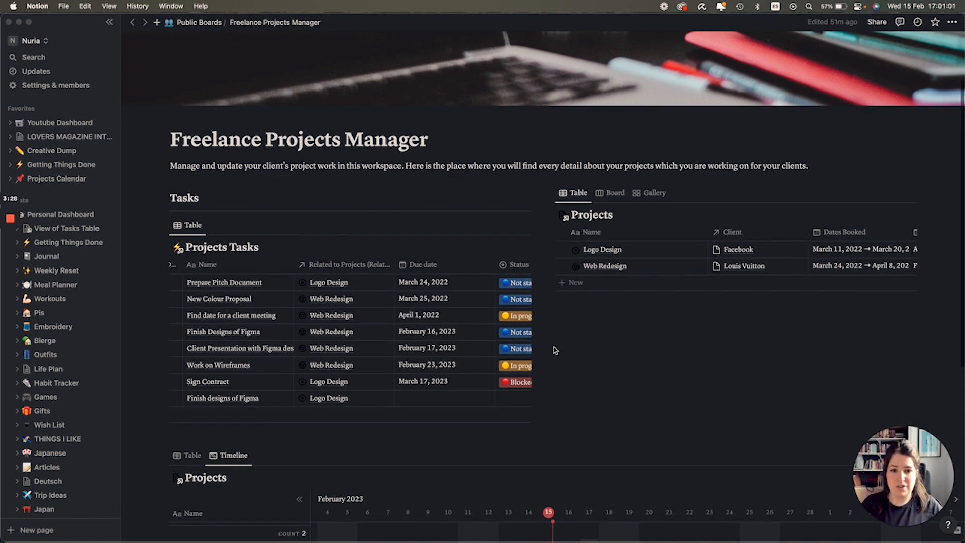
pyautogui.moveTo(621, 316)
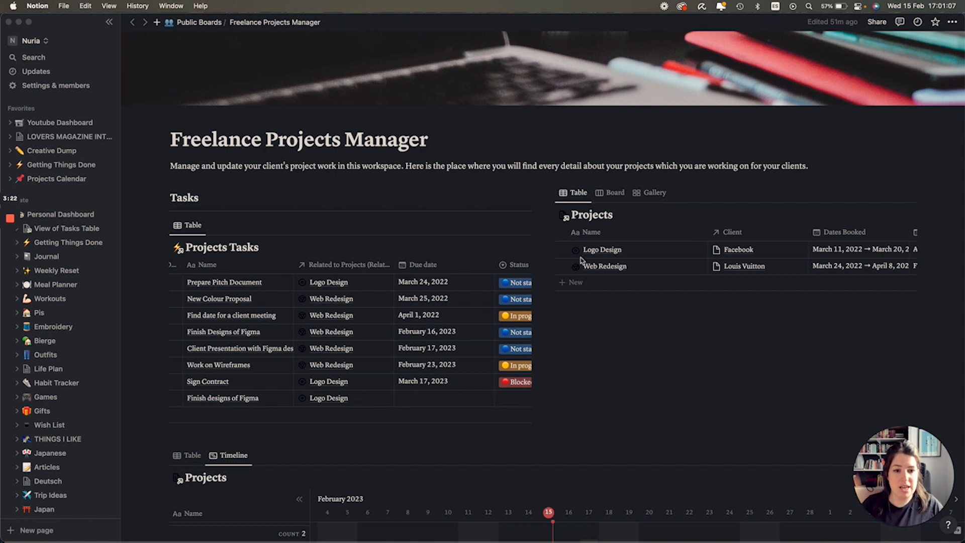
# Switch the Projects linked database from Board view to Gallery view.
pyautogui.scroll(-3)
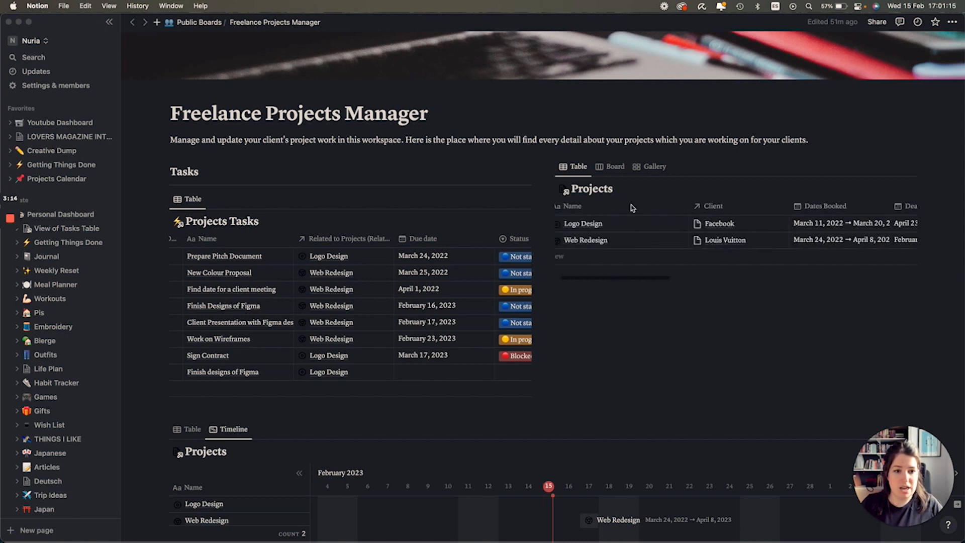
pyautogui.click(615, 166)
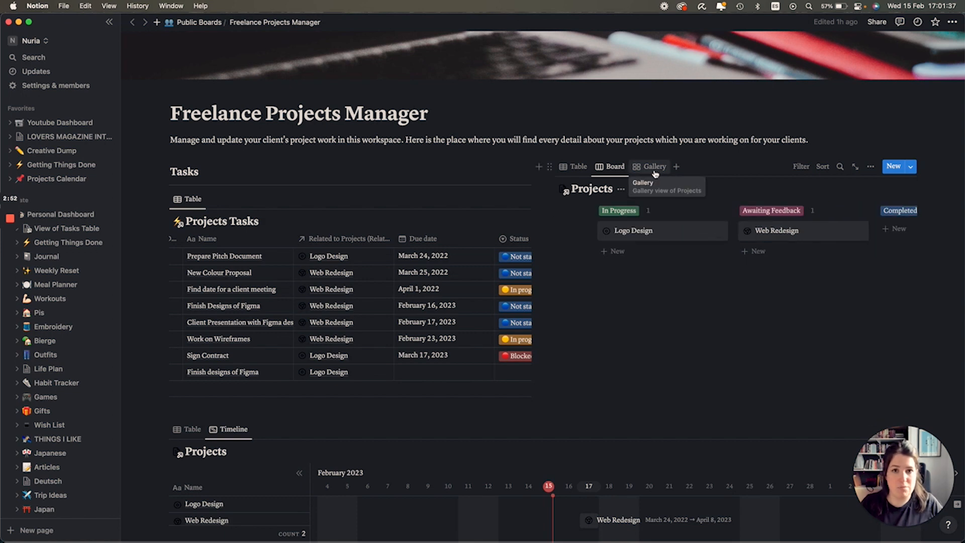
pyautogui.click(654, 167)
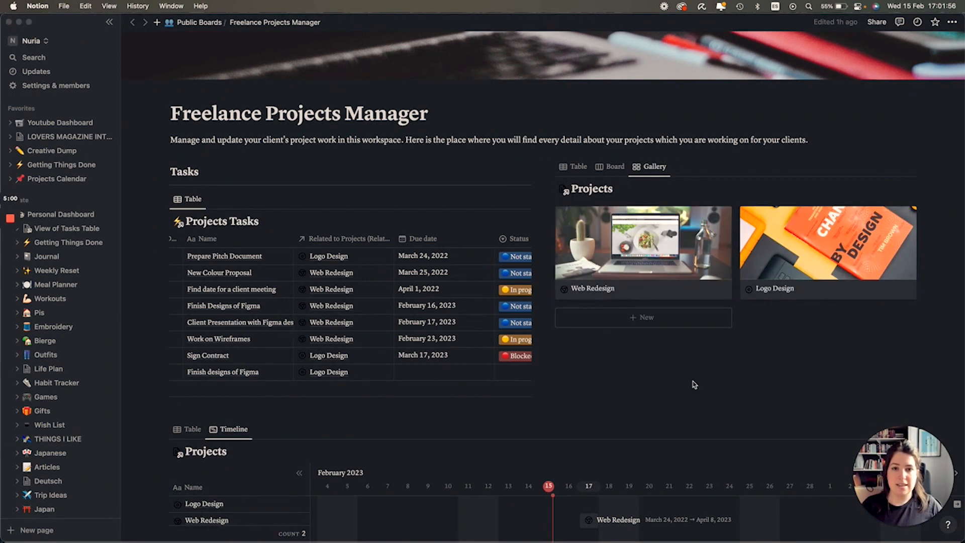
pyautogui.scroll(-3)
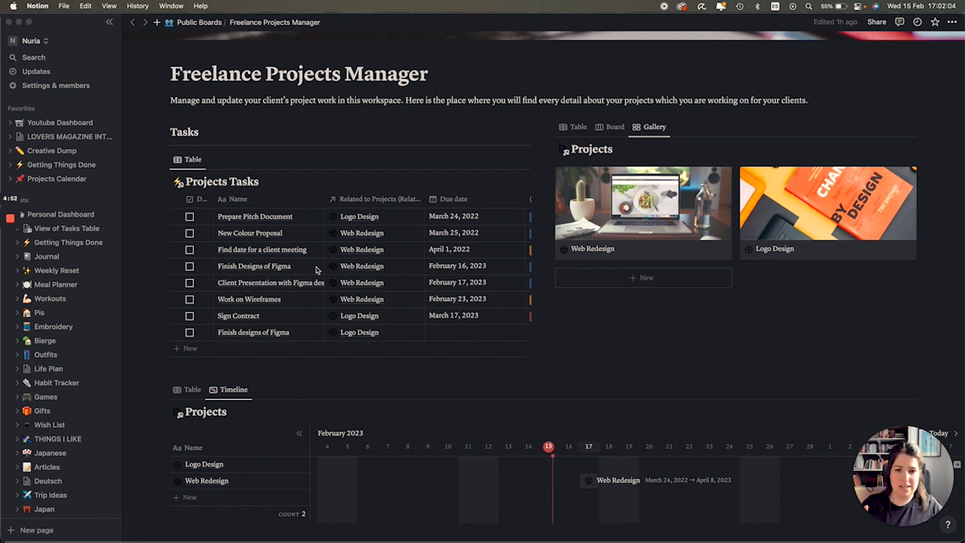
pyautogui.moveTo(343, 275)
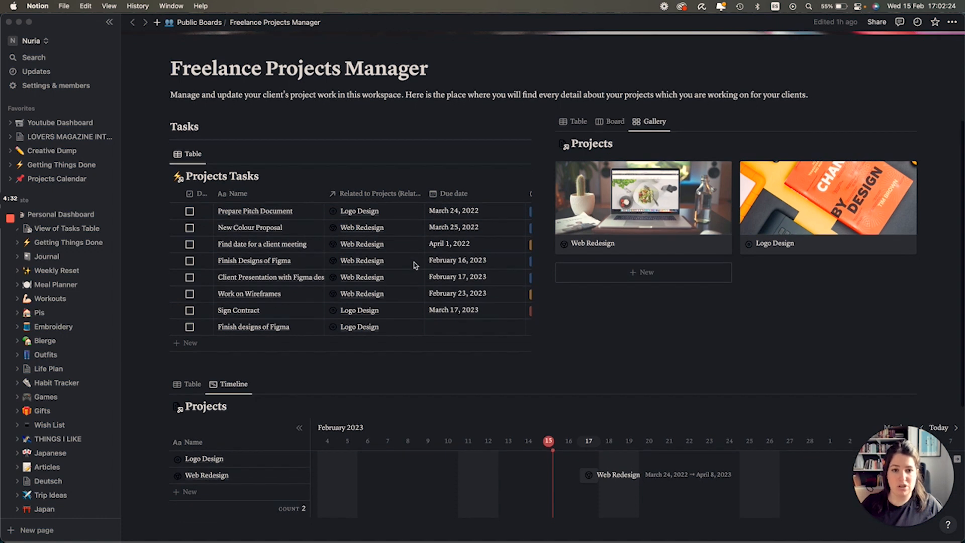
pyautogui.scroll(-3)
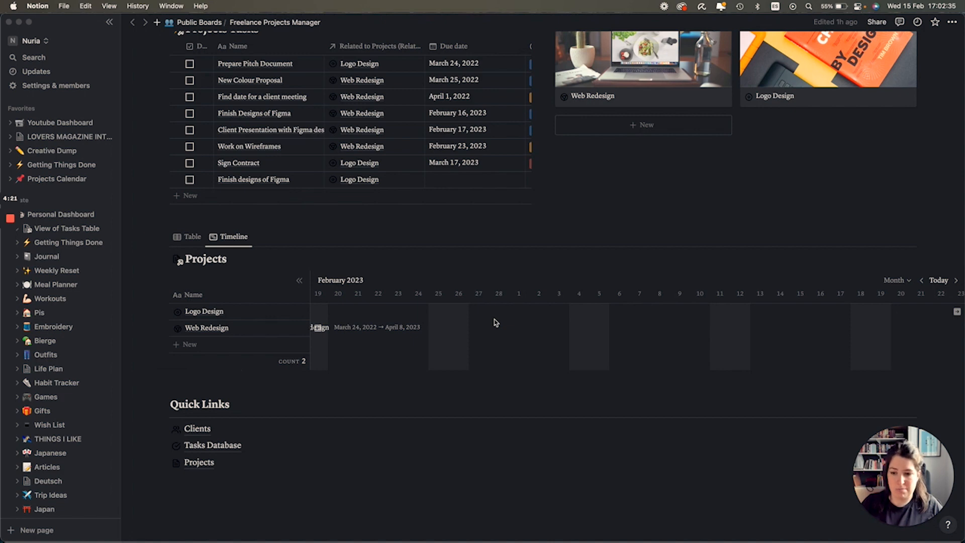
pyautogui.hscroll(3)
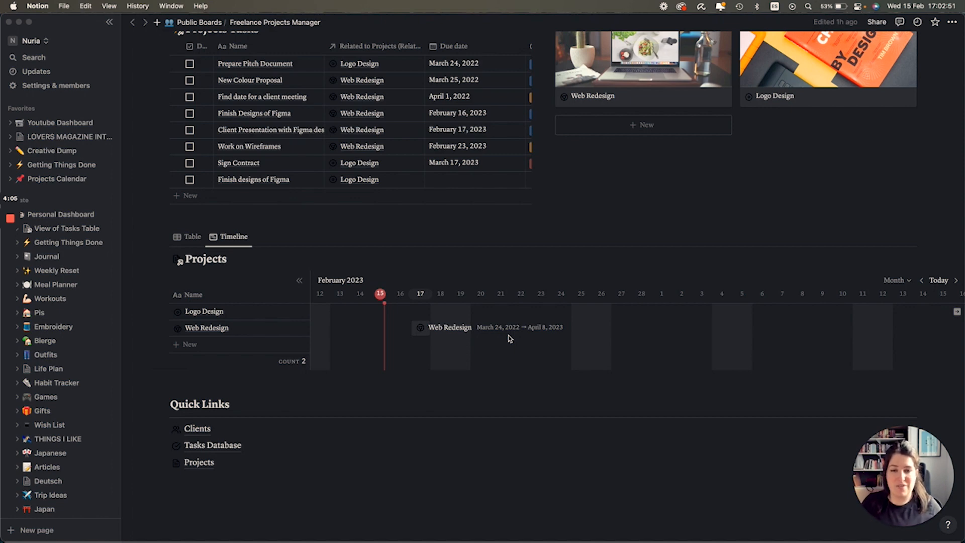
pyautogui.scroll(-3)
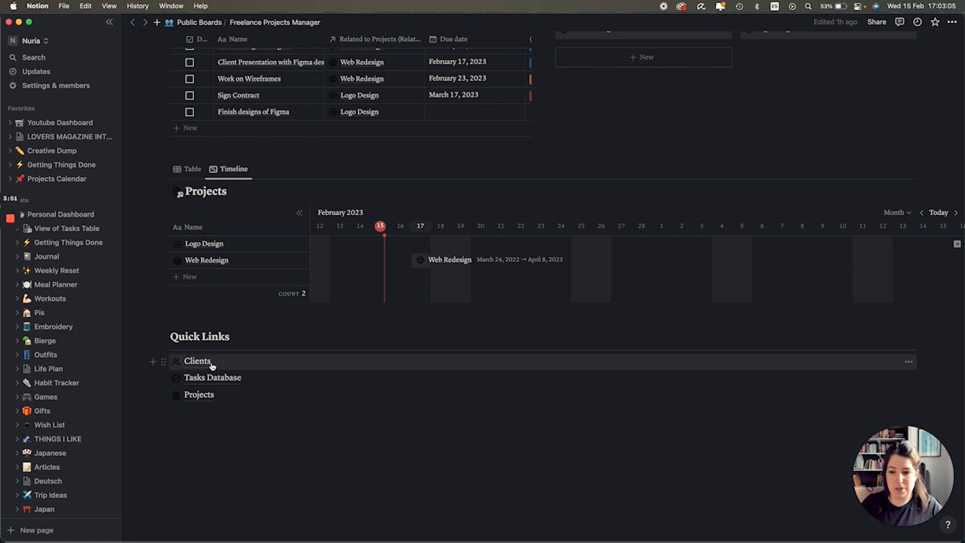
# In Clients, tag Dior as Brand/Company, then return to the Freelance Projects Manager page.
pyautogui.click(197, 361)
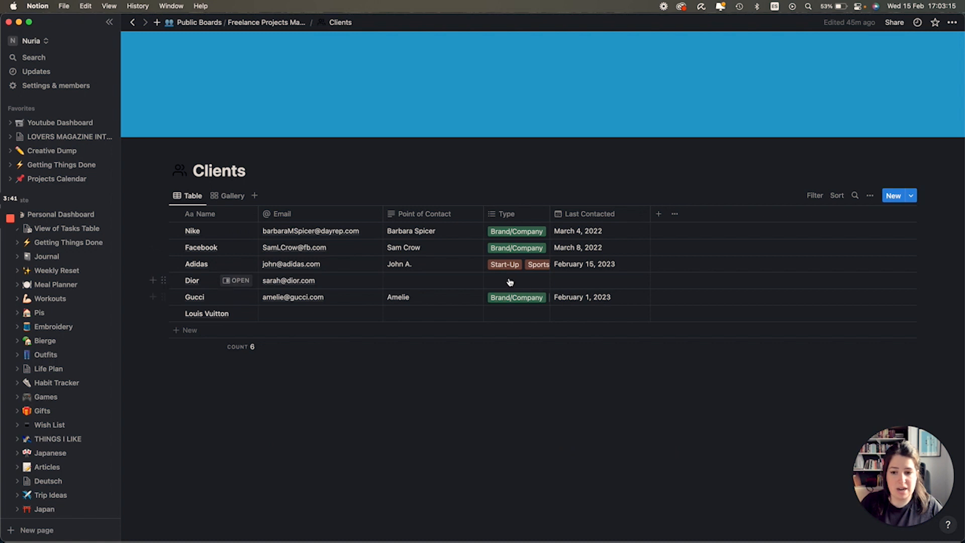
pyautogui.click(516, 297)
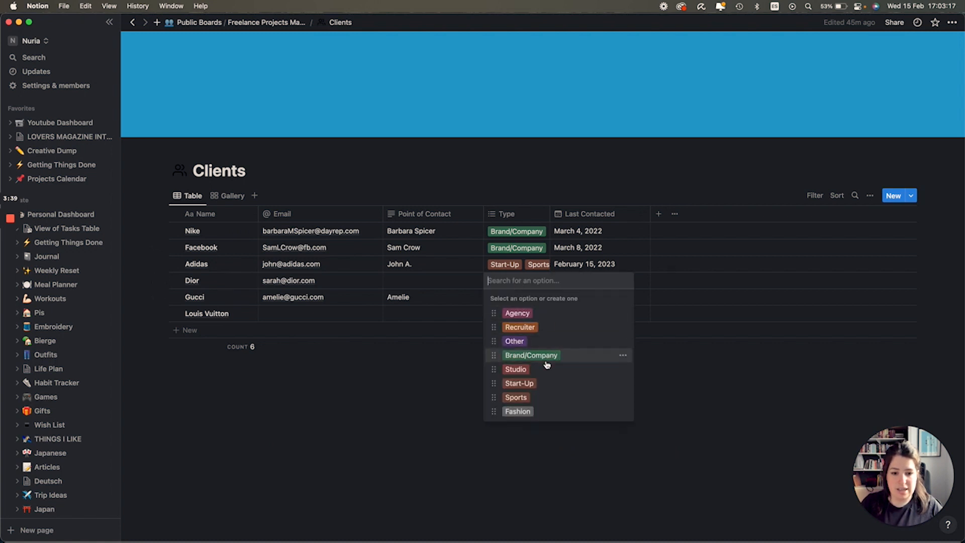
pyautogui.click(531, 355)
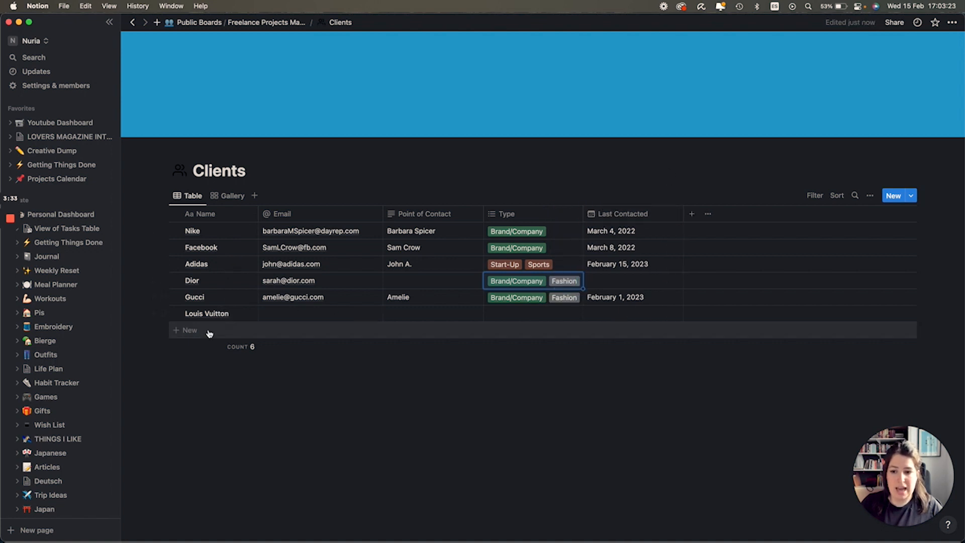
pyautogui.click(177, 313)
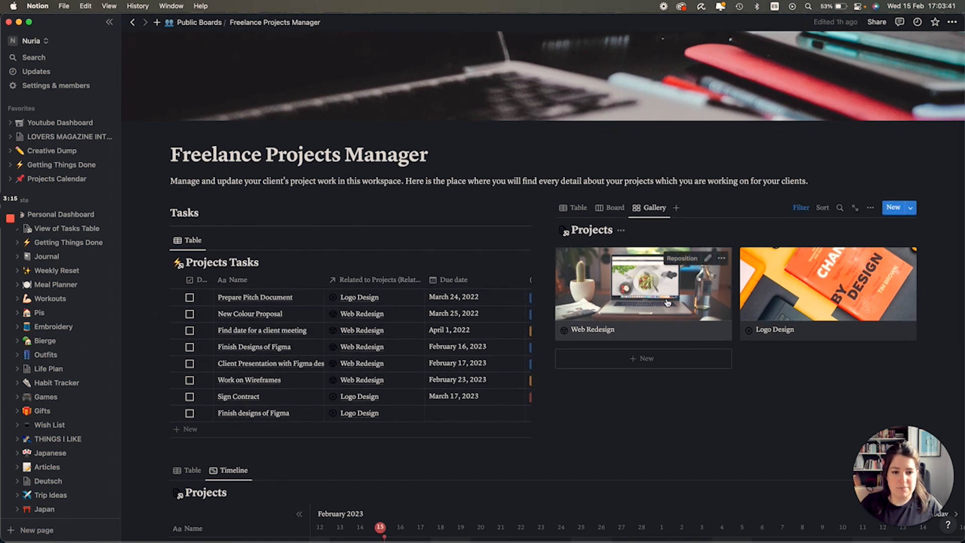
# Change Web Redesign's status to In Progress and reopen its card from the board.
pyautogui.click(642, 283)
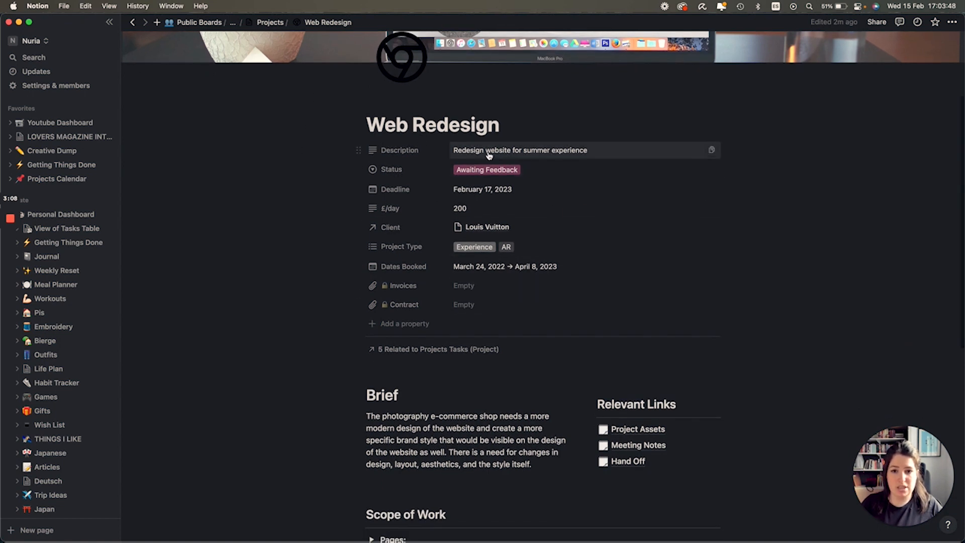
pyautogui.click(486, 169)
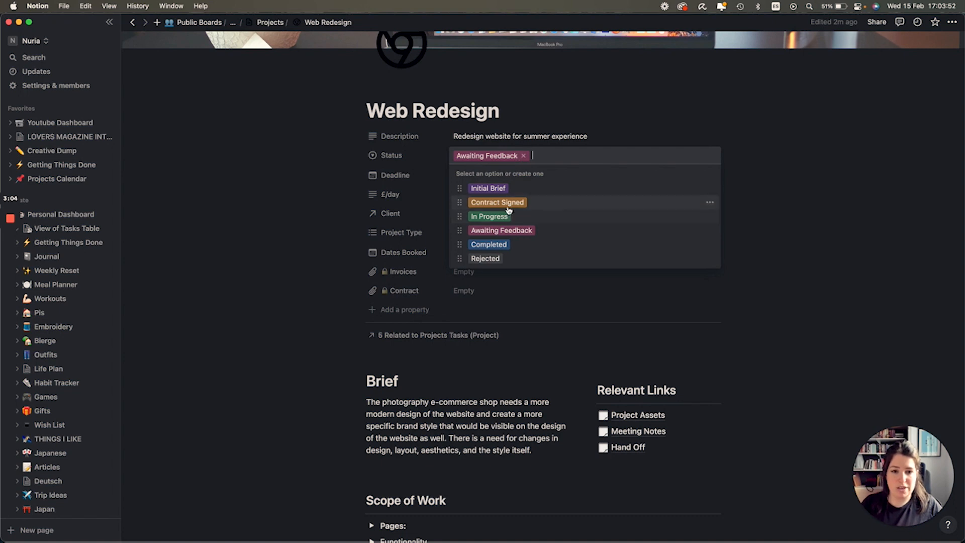
pyautogui.click(488, 216)
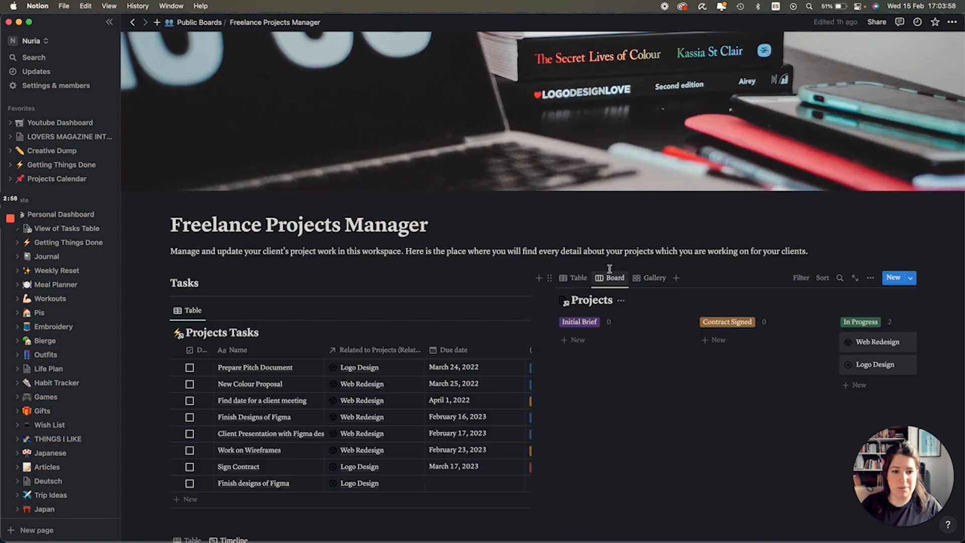
pyautogui.hscroll(3)
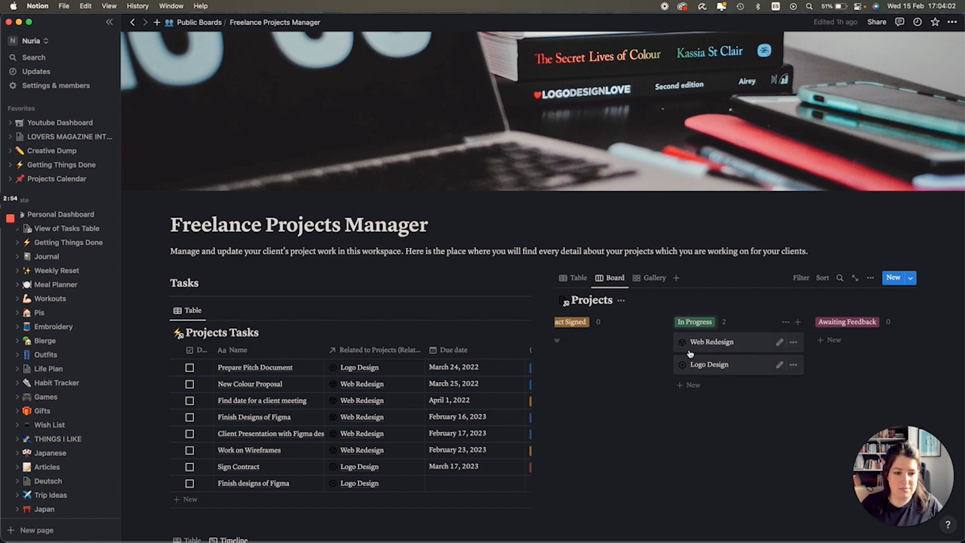
pyautogui.click(711, 342)
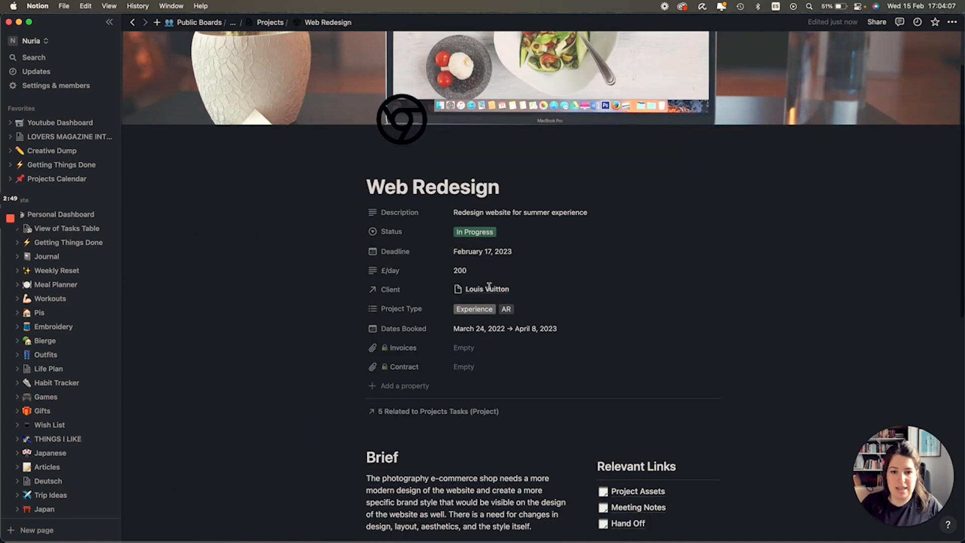
# Link Web Redesign to client Dior and set its project types to Experience, App and VR.
pyautogui.click(482, 251)
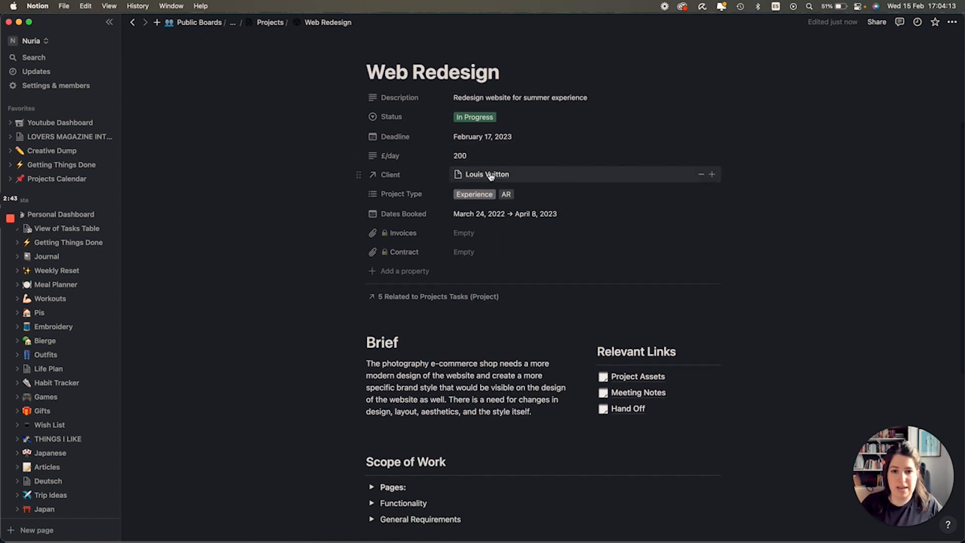
pyautogui.click(486, 174)
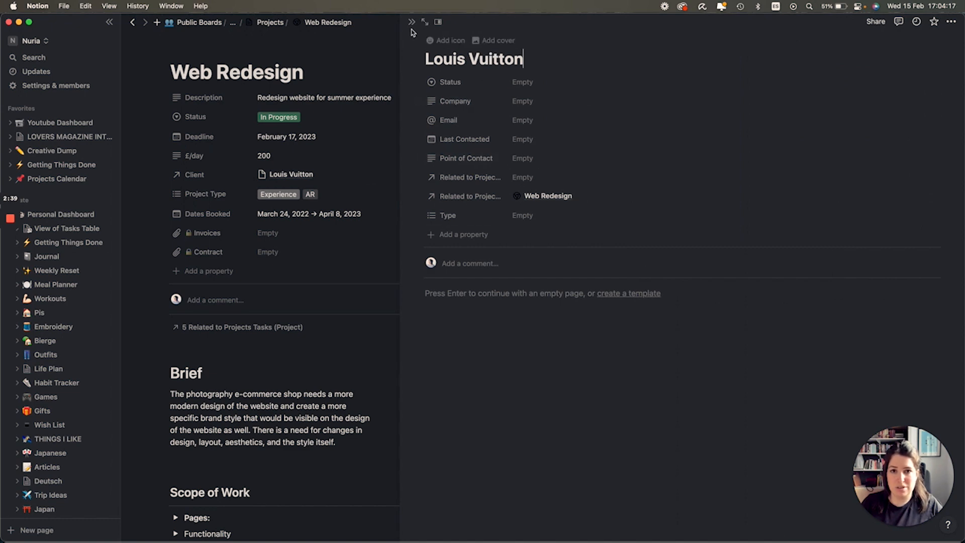
pyautogui.moveTo(412, 22)
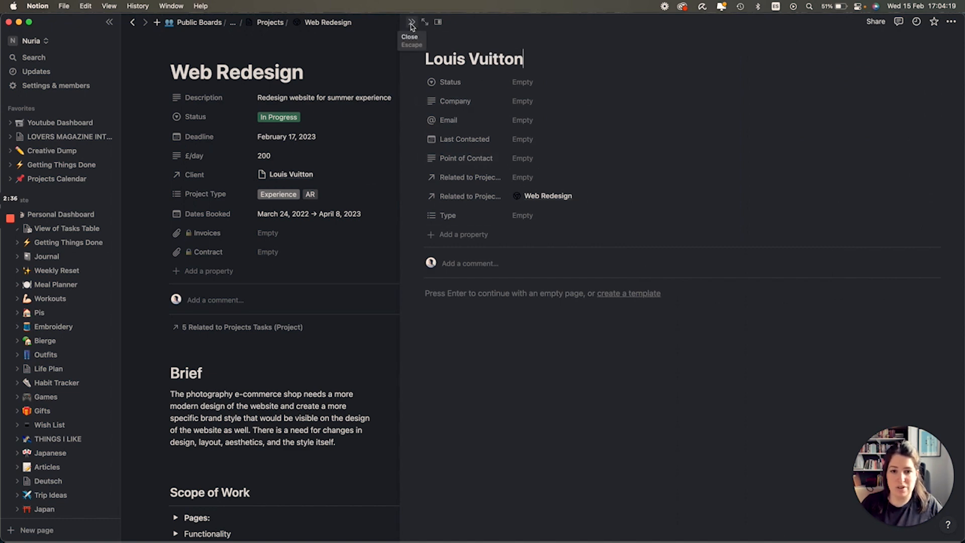
pyautogui.click(411, 22)
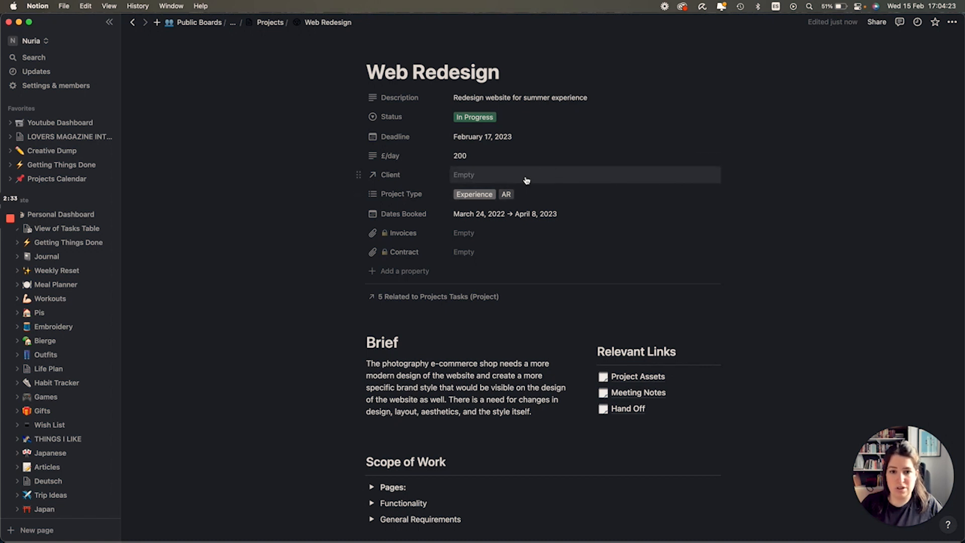
pyautogui.click(524, 175)
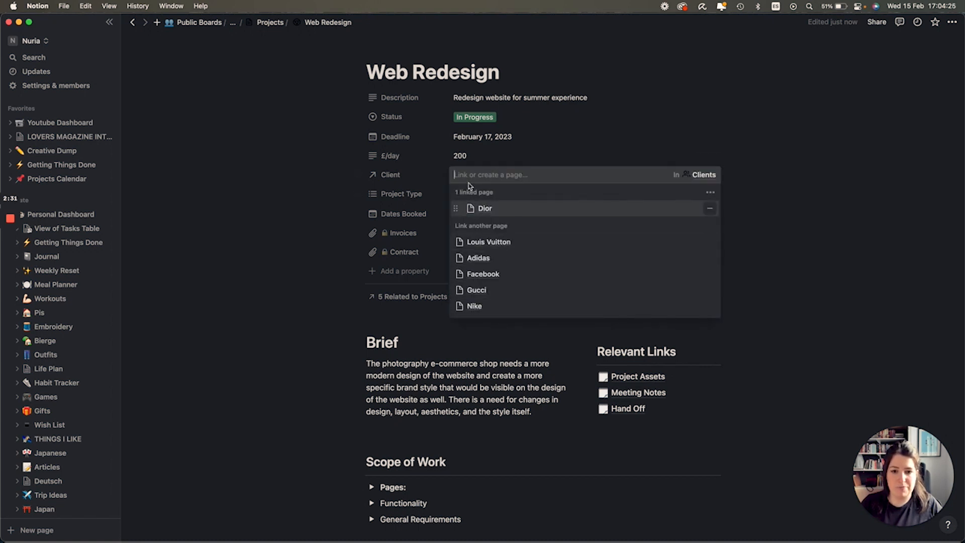
pyautogui.click(485, 208)
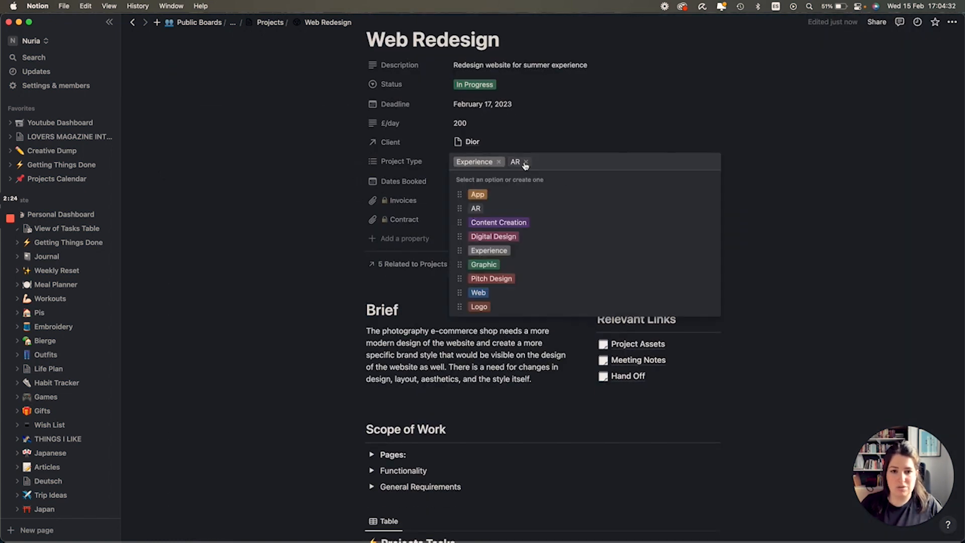
pyautogui.click(477, 194)
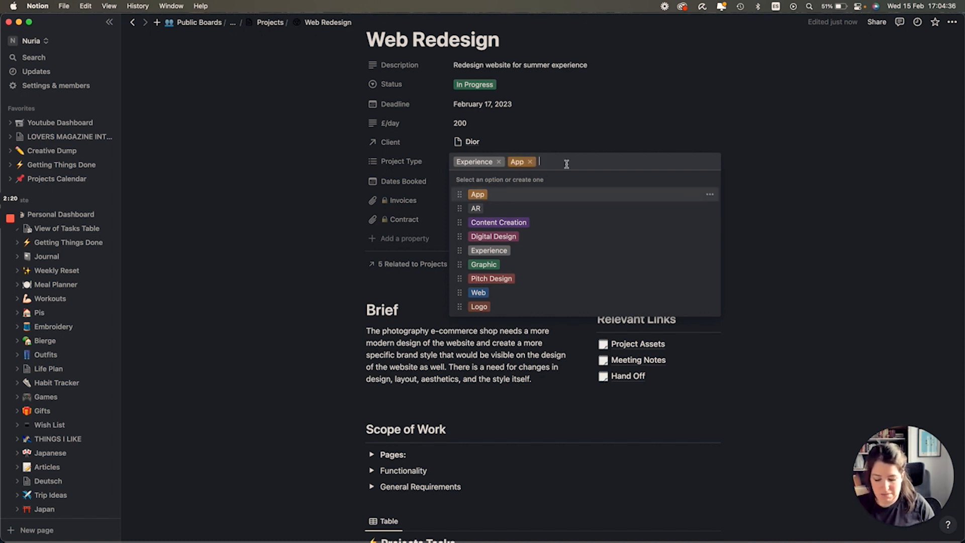
pyautogui.click(475, 320)
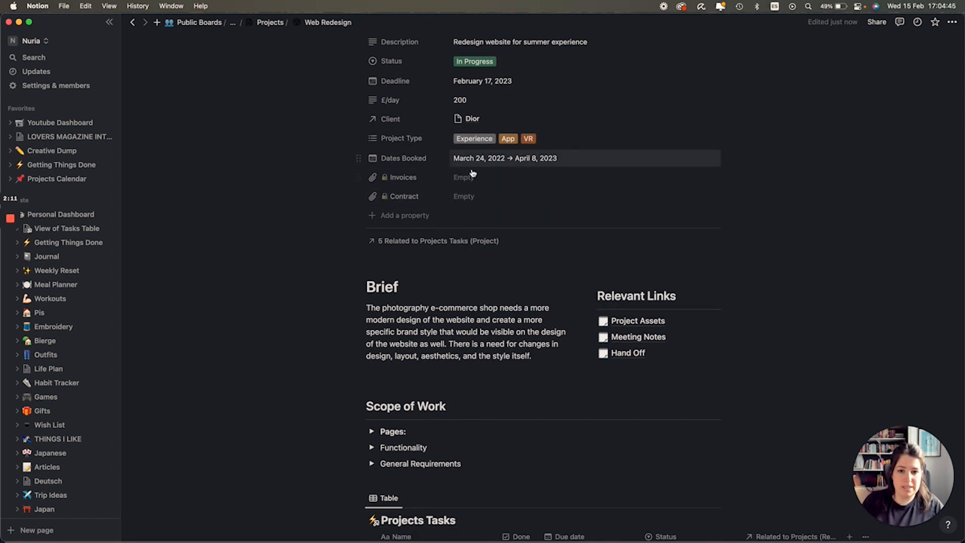
pyautogui.scroll(-3)
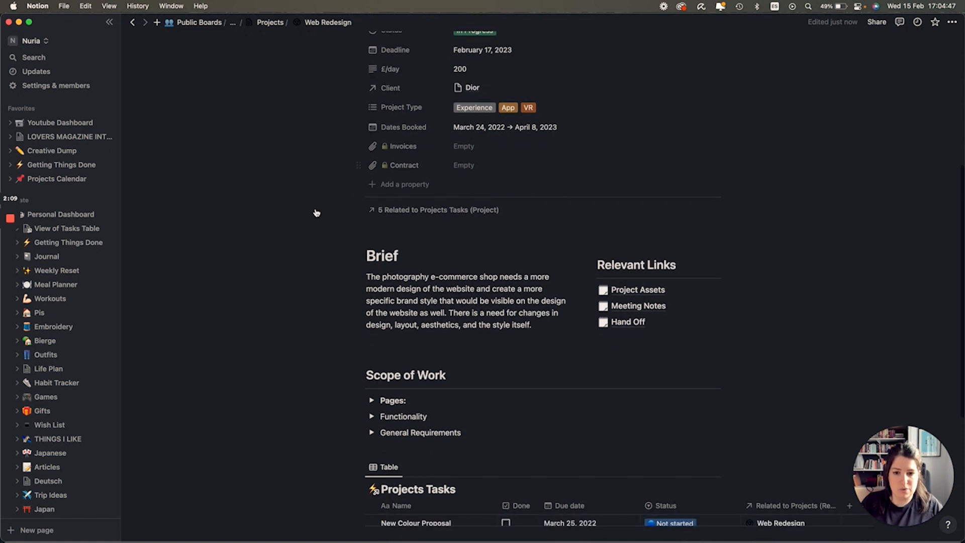
pyautogui.scroll(-3)
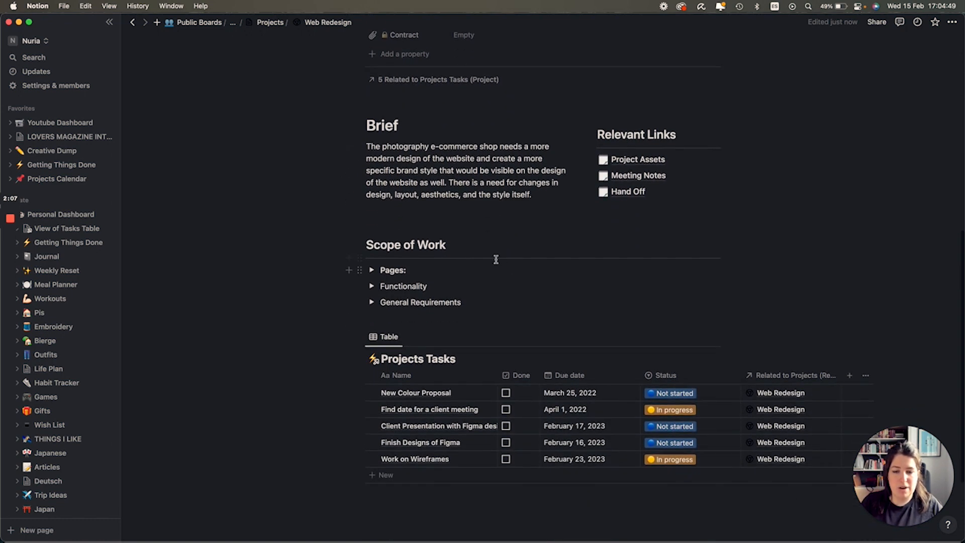
pyautogui.moveTo(481, 183)
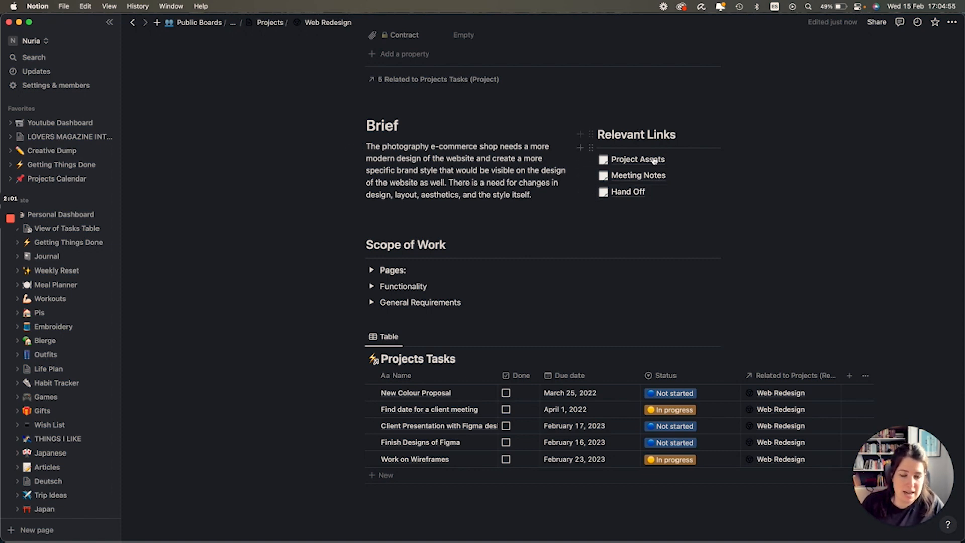
pyautogui.moveTo(638, 159)
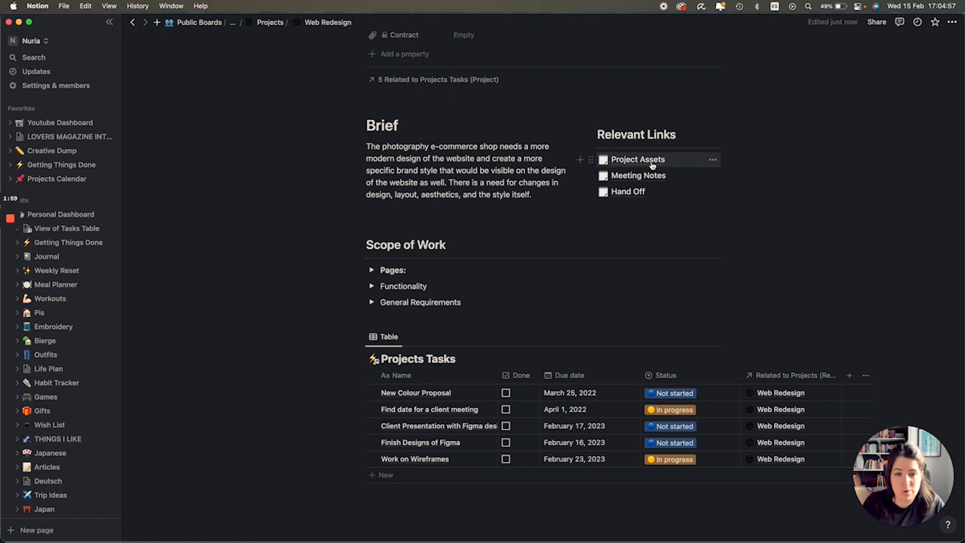
pyautogui.moveTo(660, 191)
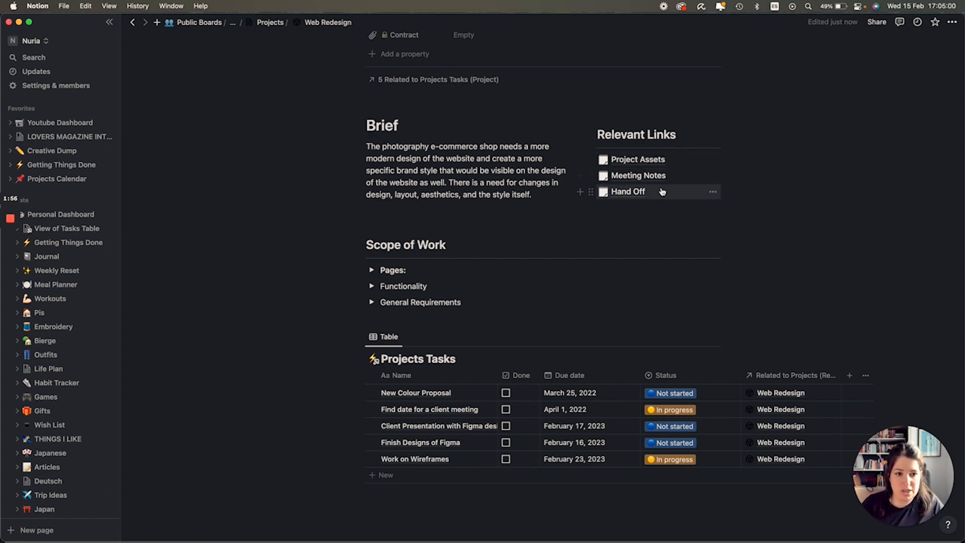
pyautogui.scroll(-3)
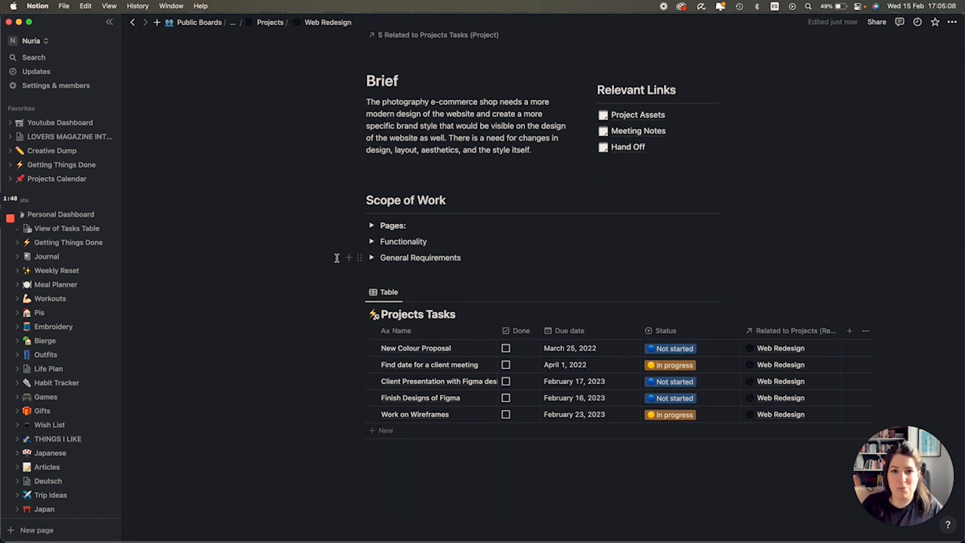
pyautogui.scroll(-3)
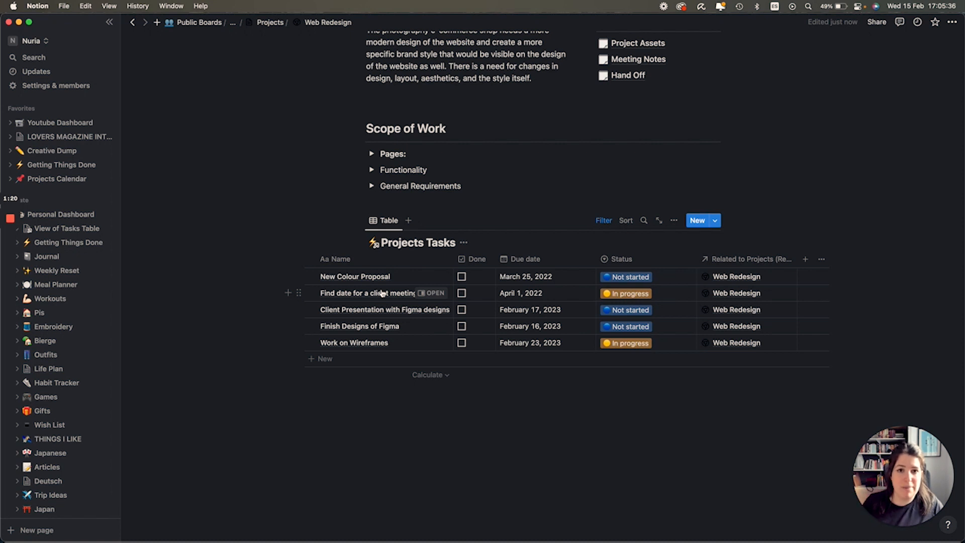
# Add task 'Wireframes for Home Page' due February 20, 2023 to Projects Tasks.
pyautogui.write('Wireframes for')
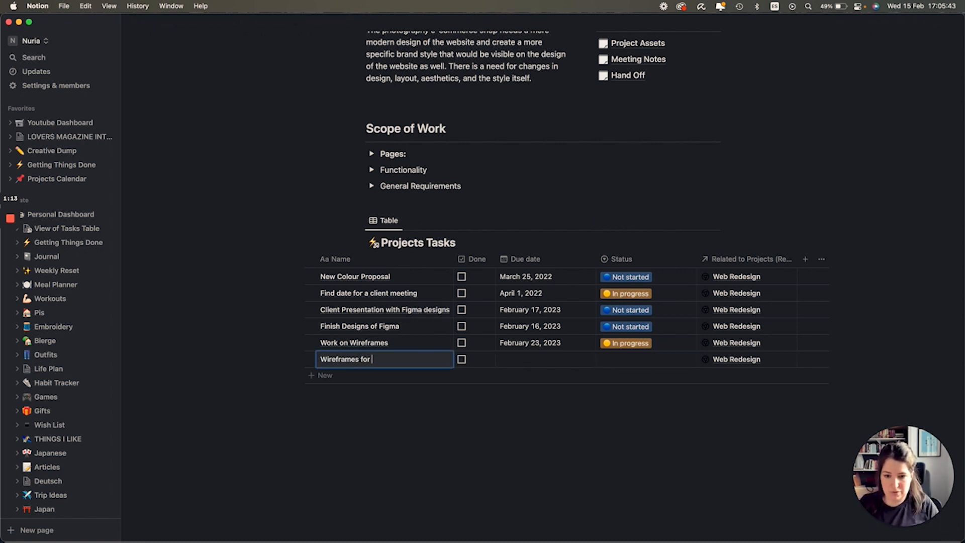
pyautogui.write('Home Page')
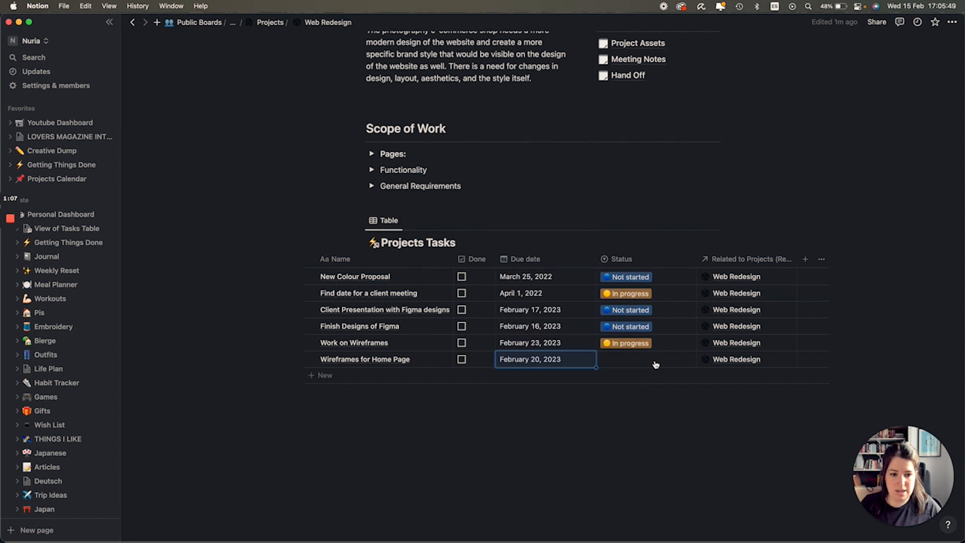
pyautogui.click(645, 359)
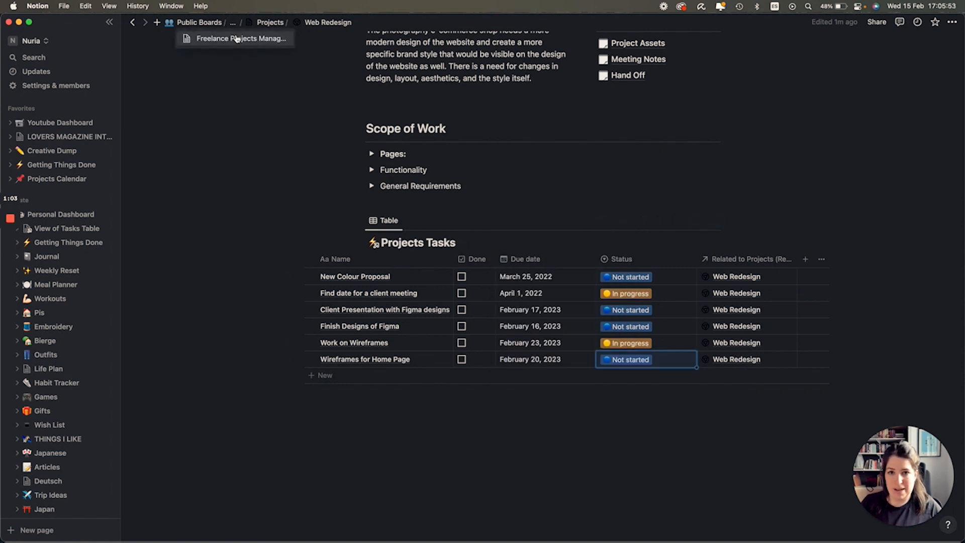
# Return to the Freelance Projects Manager page via the breadcrumb and view the Projects table.
pyautogui.click(242, 38)
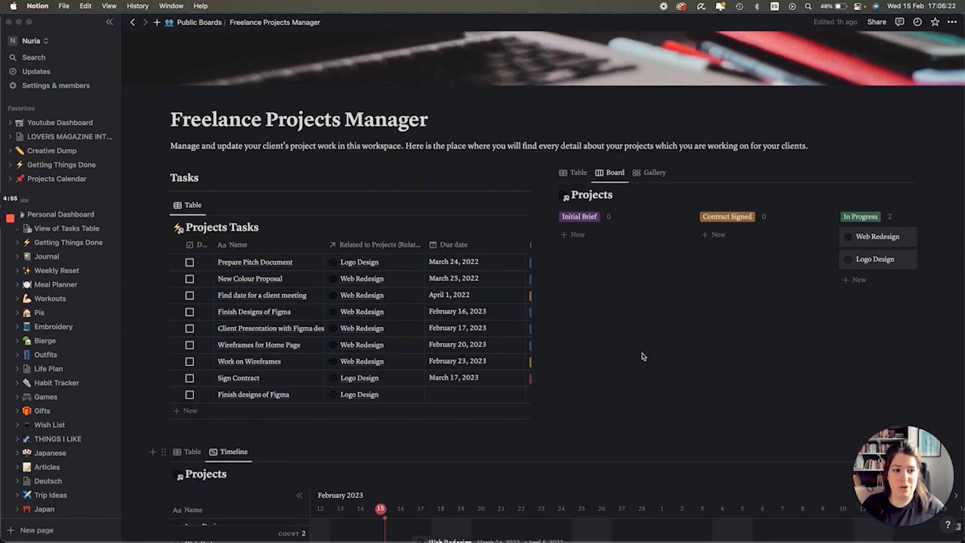
pyautogui.hscroll(3)
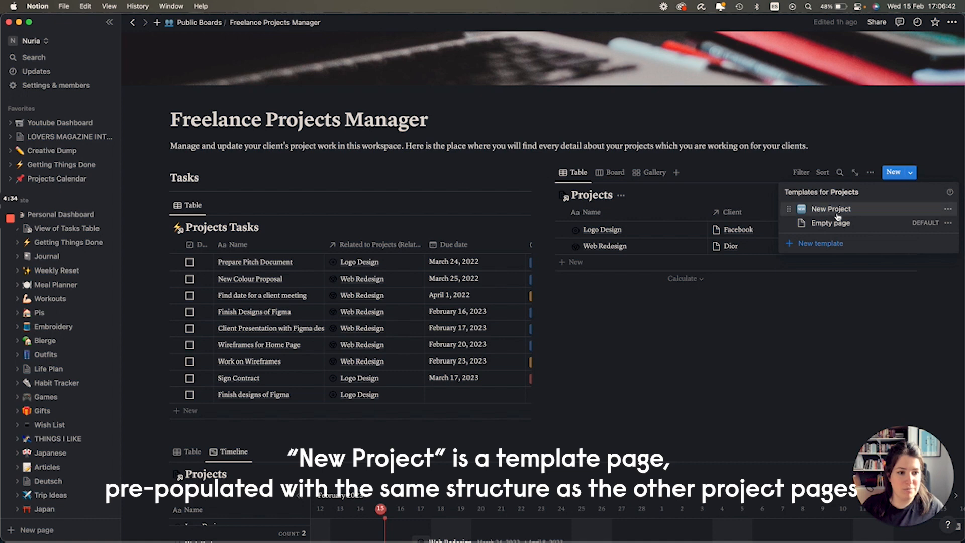
# Create an entry from the New Project template and title it 'AR Instagram Effect'.
pyautogui.click(831, 209)
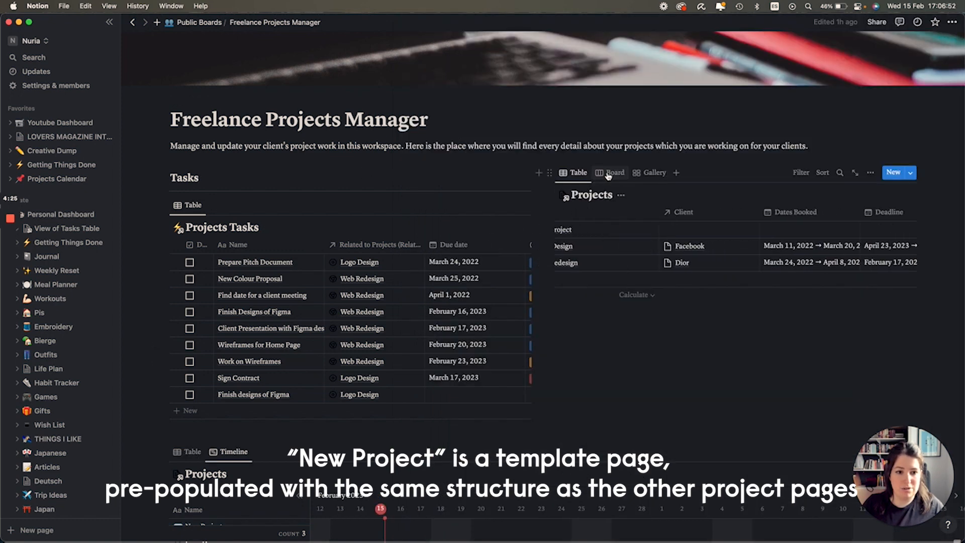
pyautogui.click(893, 172)
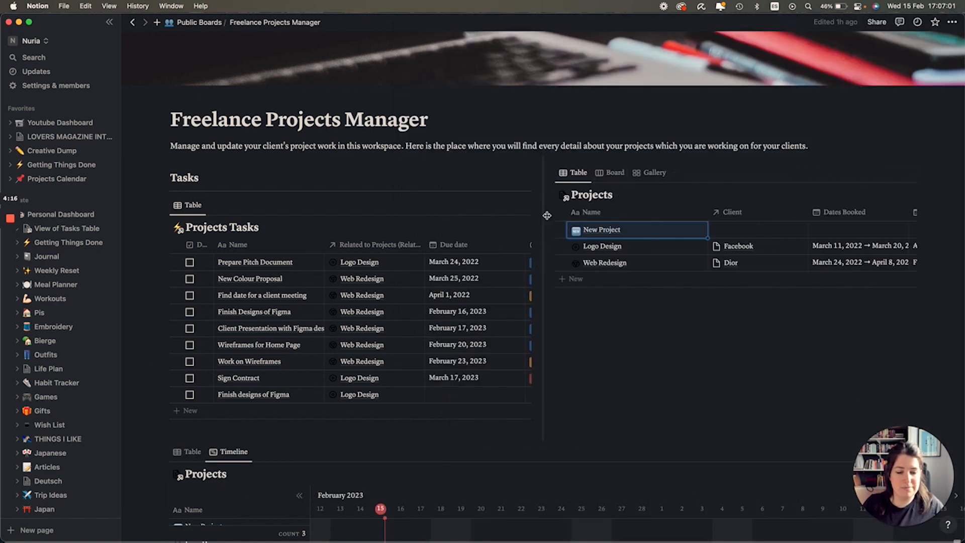
pyautogui.click(601, 229)
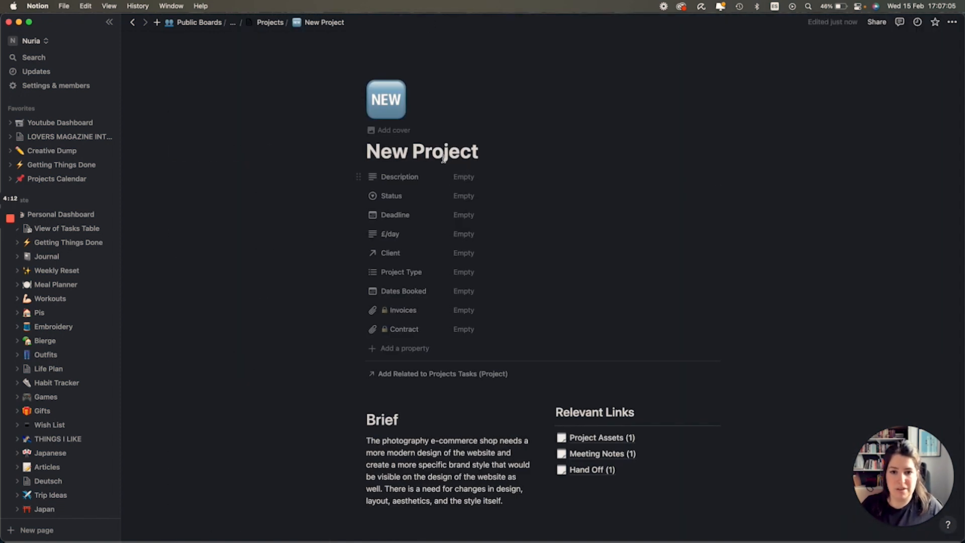
pyautogui.write('AR I')
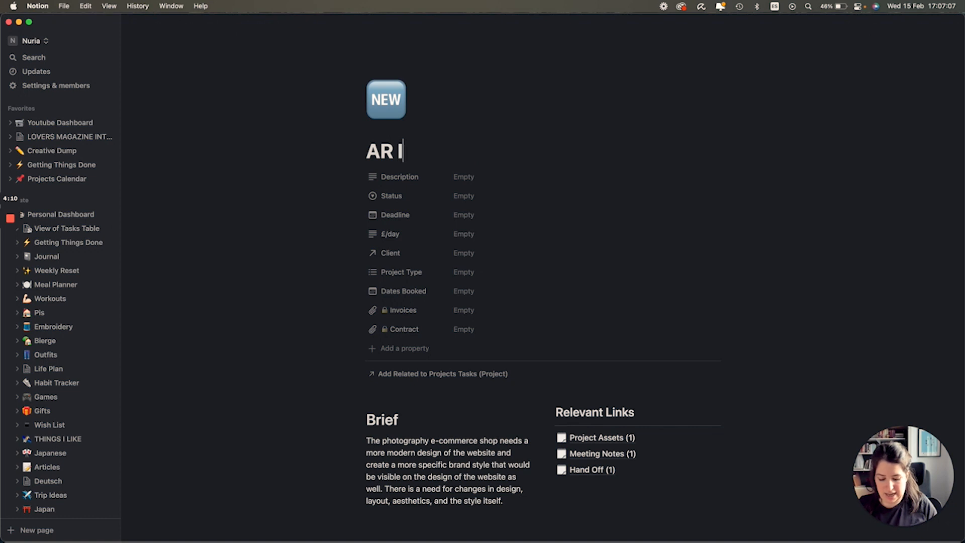
pyautogui.write('nstagram Effect')
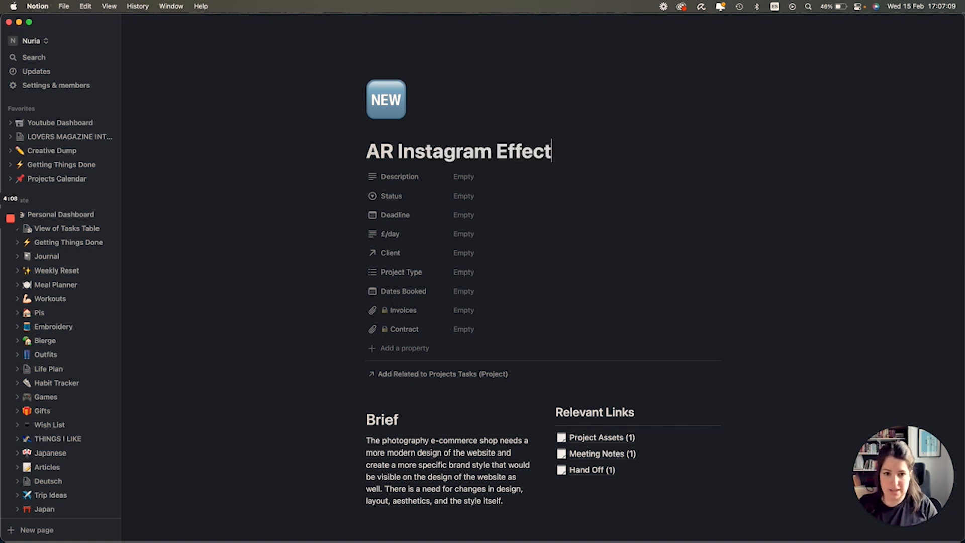
pyautogui.click(385, 99)
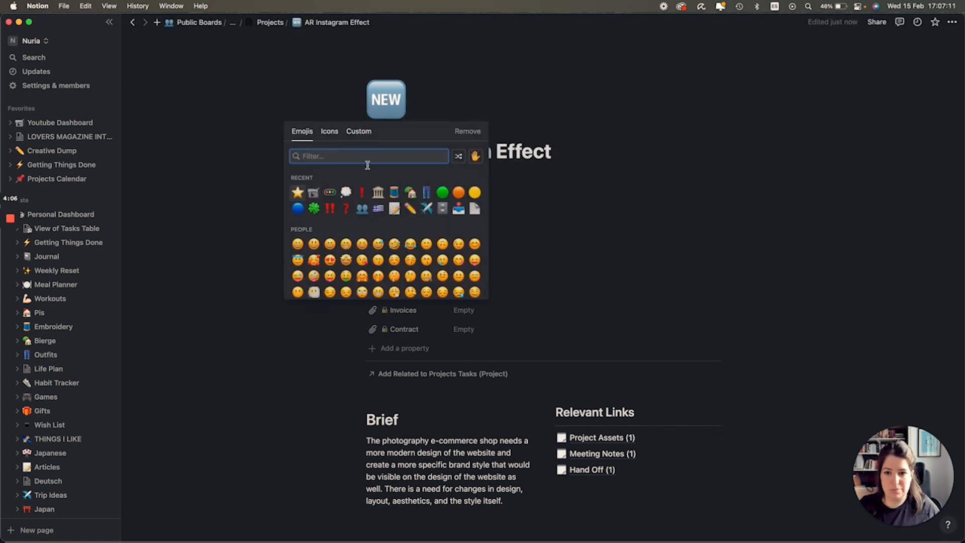
# Give AR Instagram Effect a green circle icon and a May 5, 2023 deadline.
pyautogui.click(442, 192)
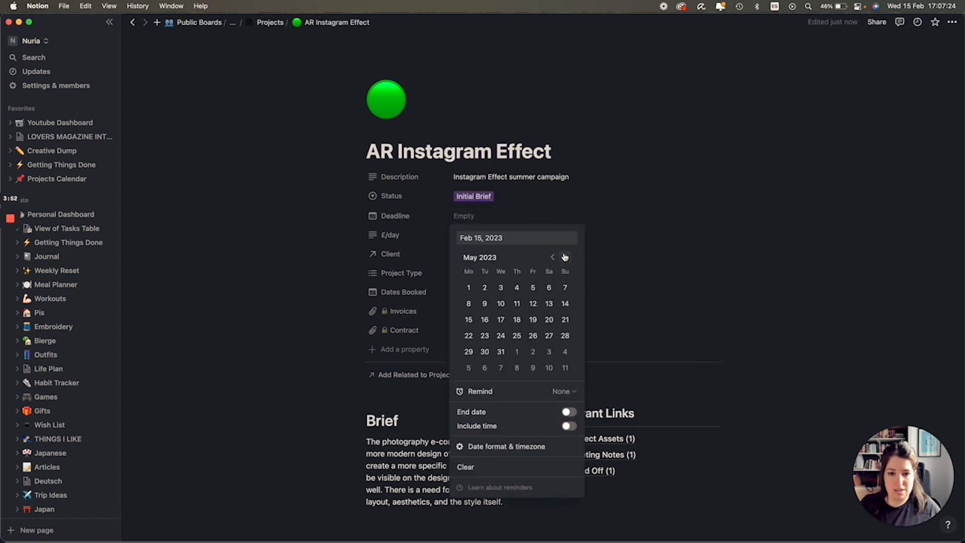
pyautogui.click(532, 288)
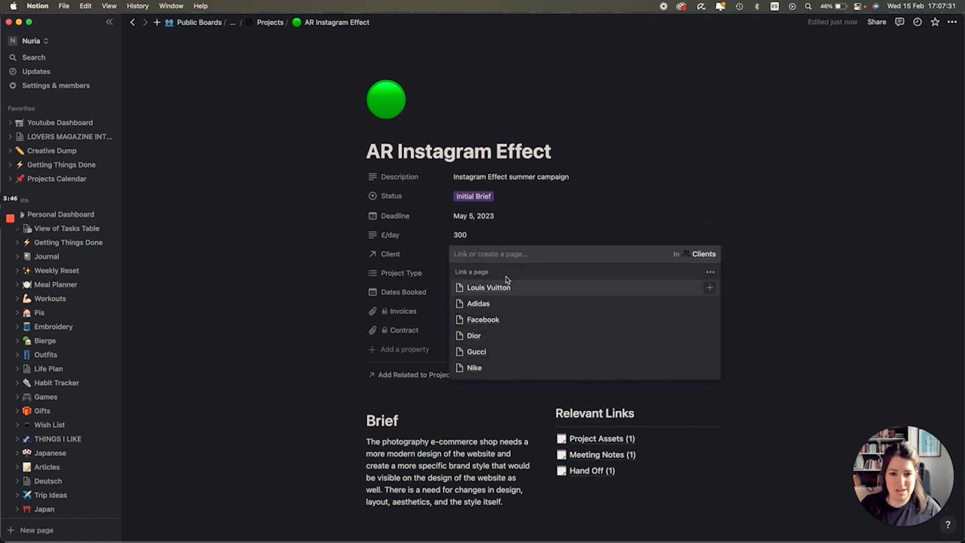
pyautogui.moveTo(549, 268)
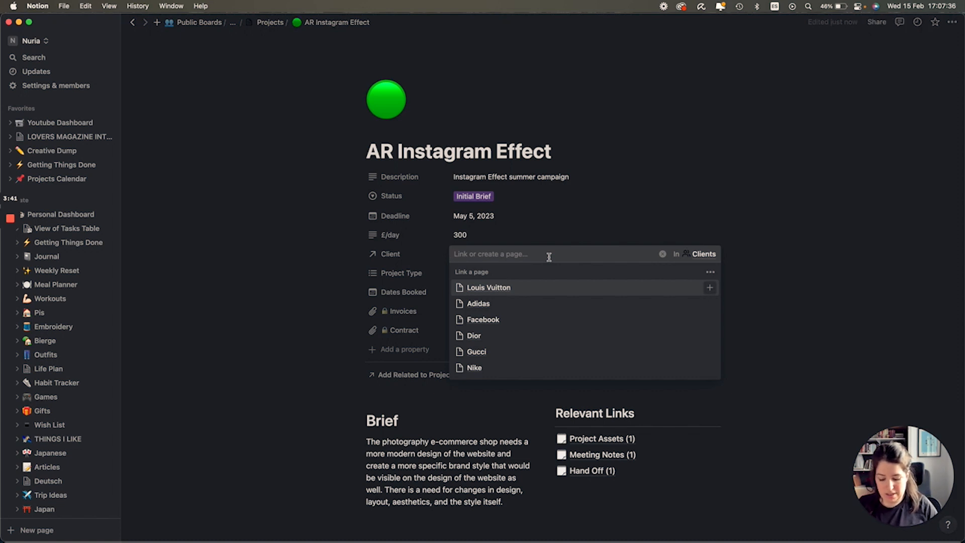
# Create client Lego with Lead status, company Lego, email, contact name, and last contacted February 15, 2023.
pyautogui.write('Lego')
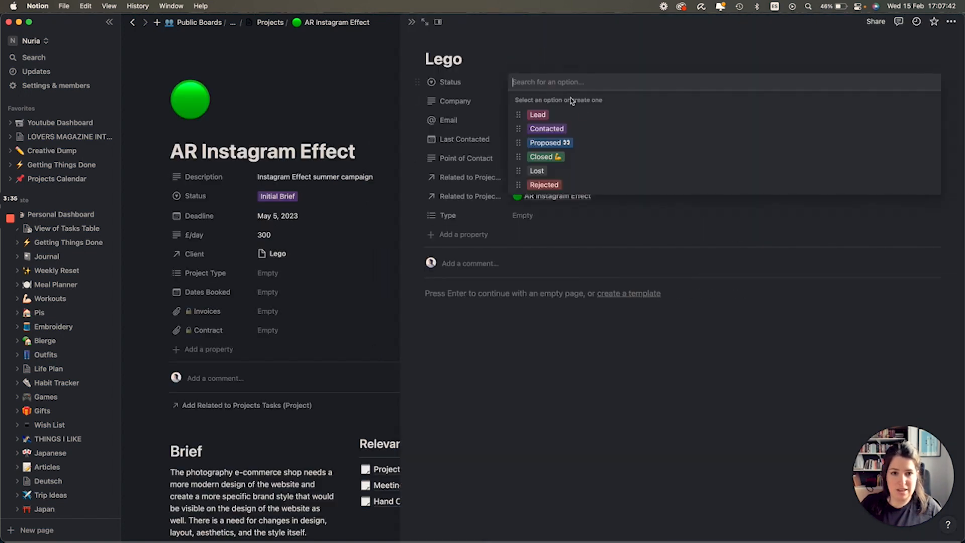
pyautogui.click(537, 115)
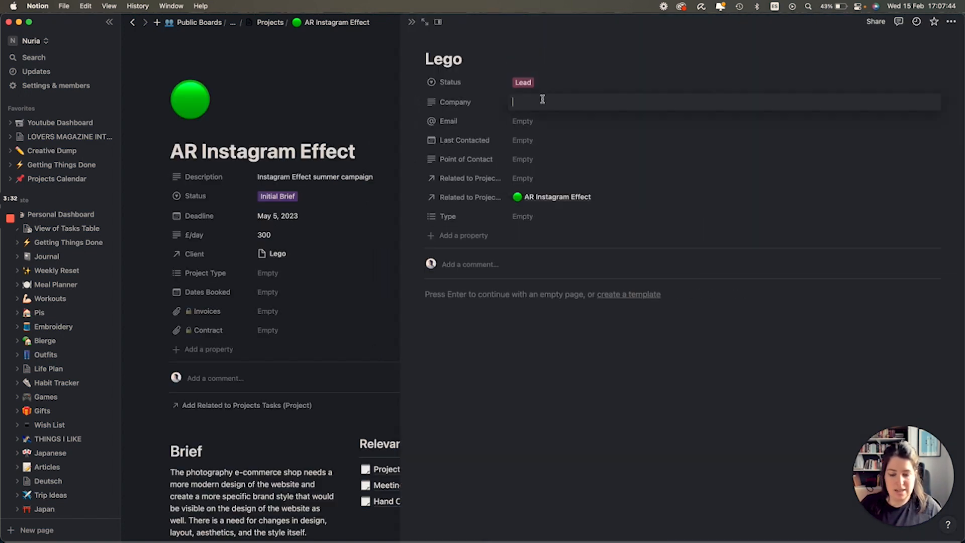
pyautogui.write('Lego')
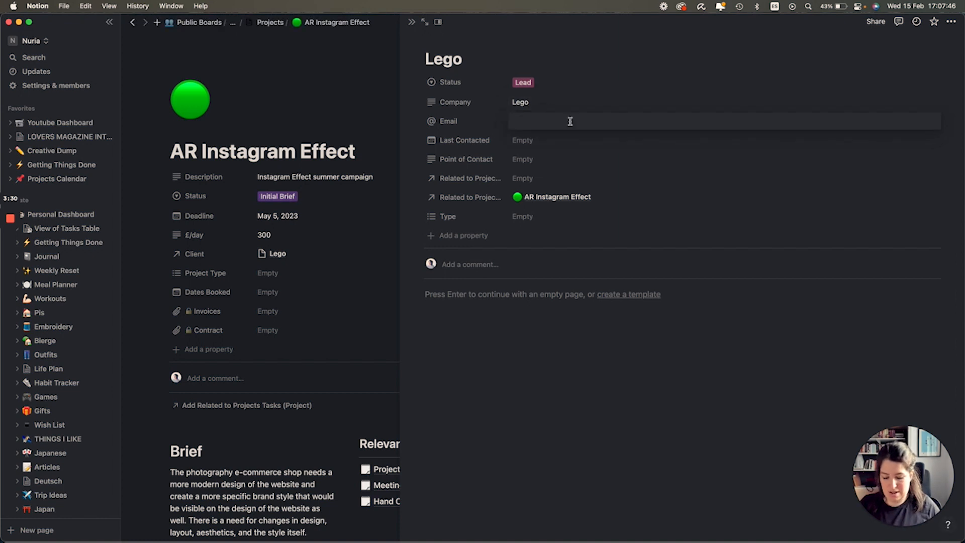
pyautogui.write('michael.d')
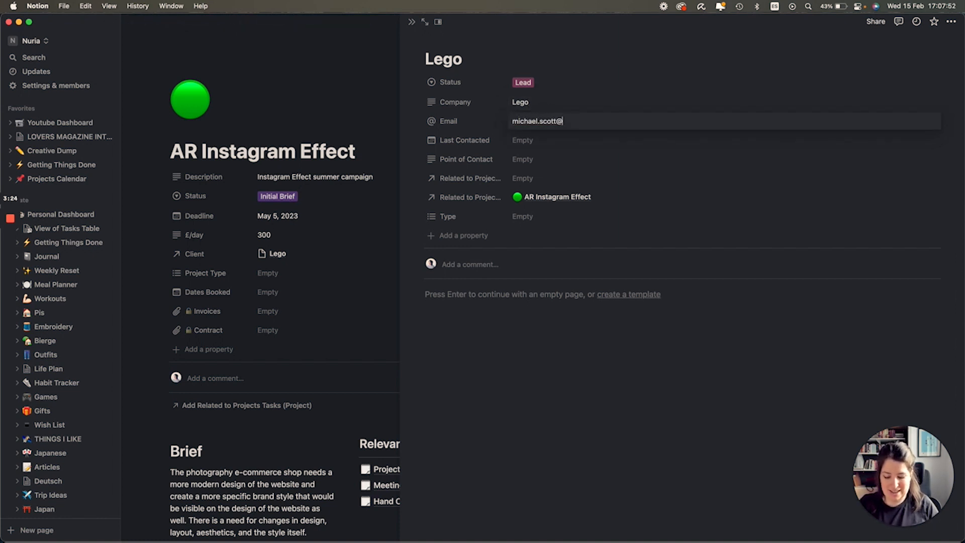
pyautogui.click(523, 140)
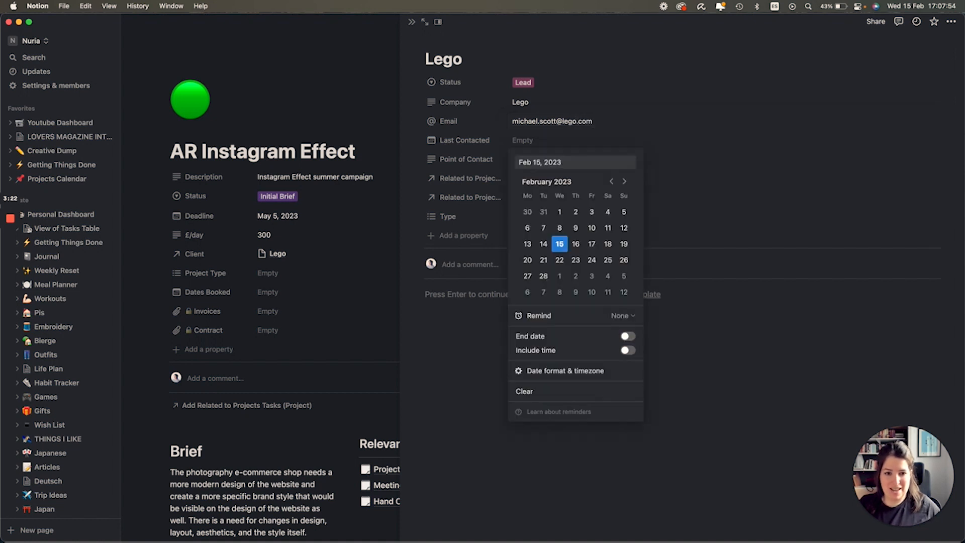
pyautogui.click(558, 244)
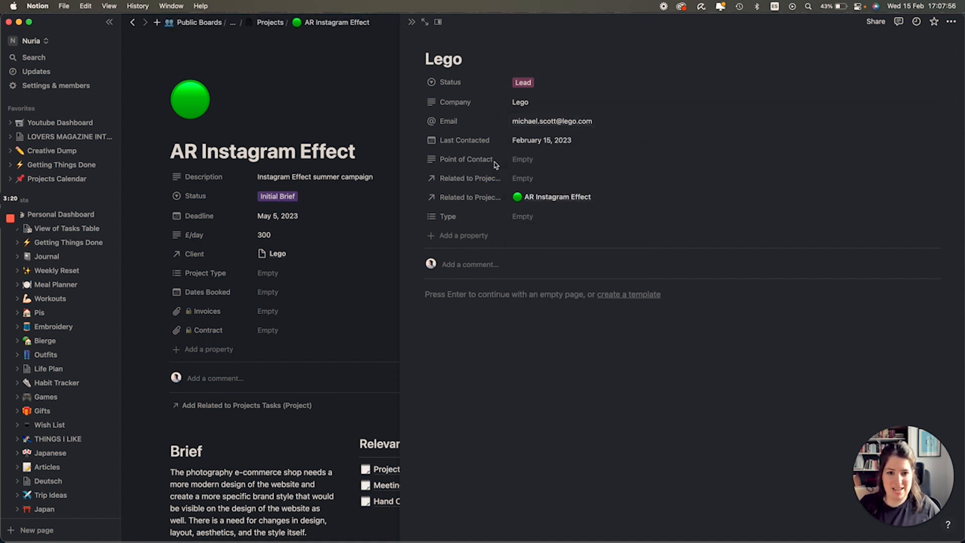
pyautogui.write('Michael Sco')
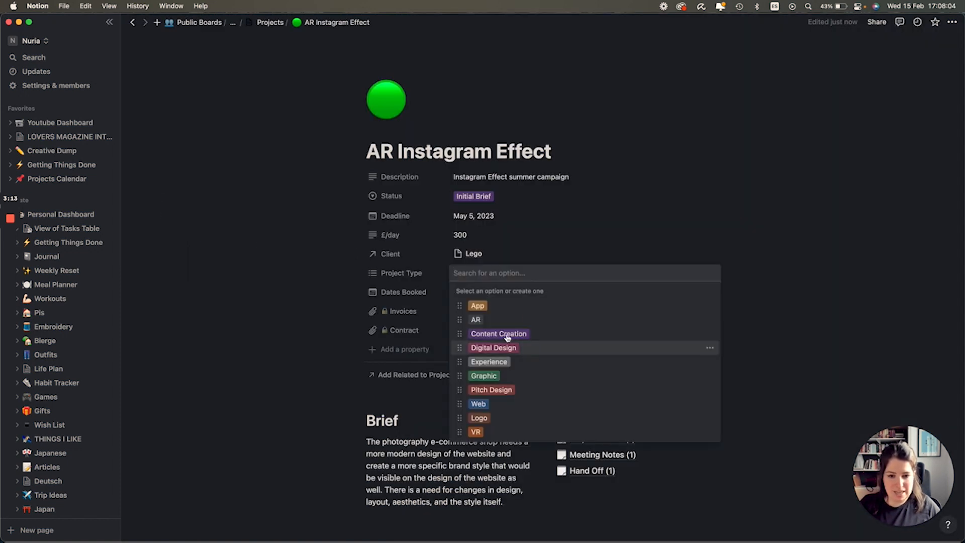
# Add Digital Design to the project types and book April 28, 2023.
pyautogui.click(493, 348)
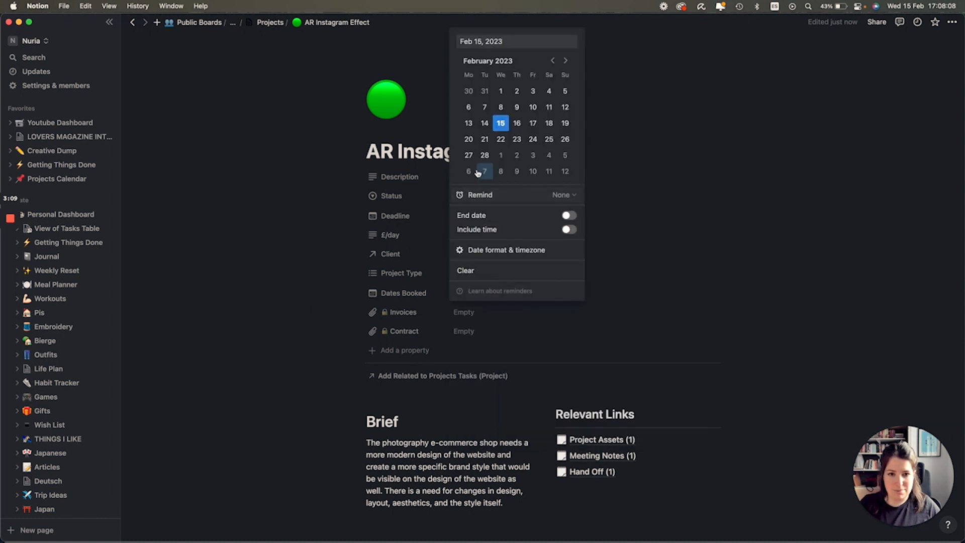
pyautogui.click(565, 60)
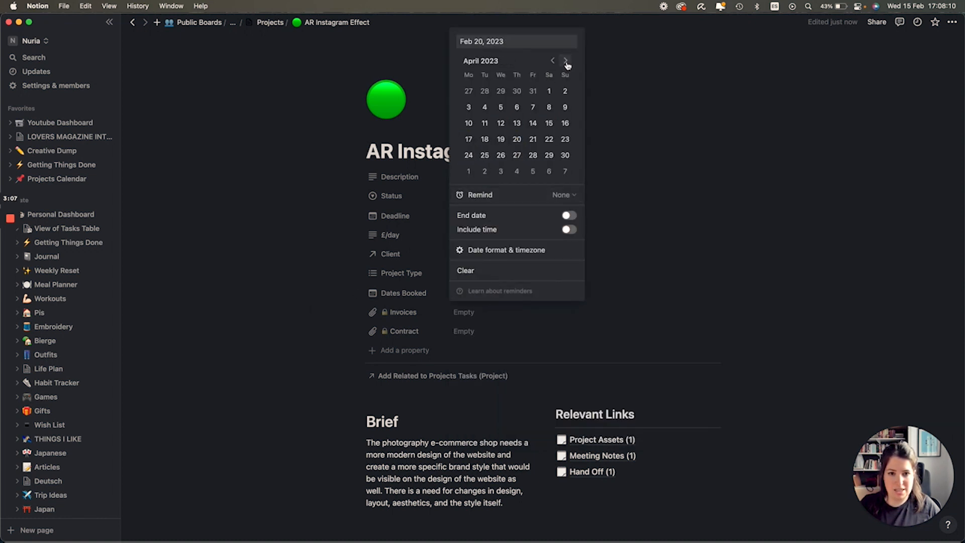
pyautogui.click(532, 154)
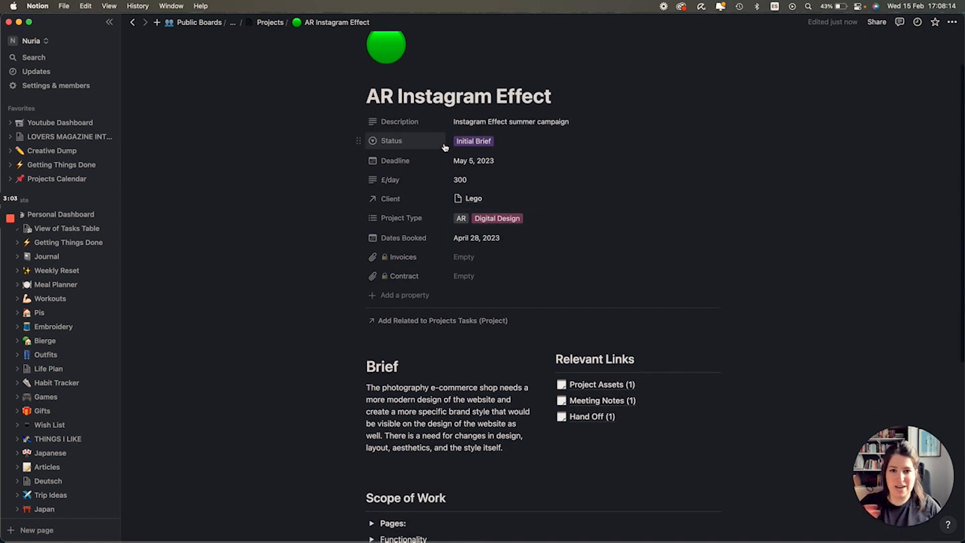
# Overwrite the long brief paragraph with "Game to AR Instagram Effect".
pyautogui.scroll(-3)
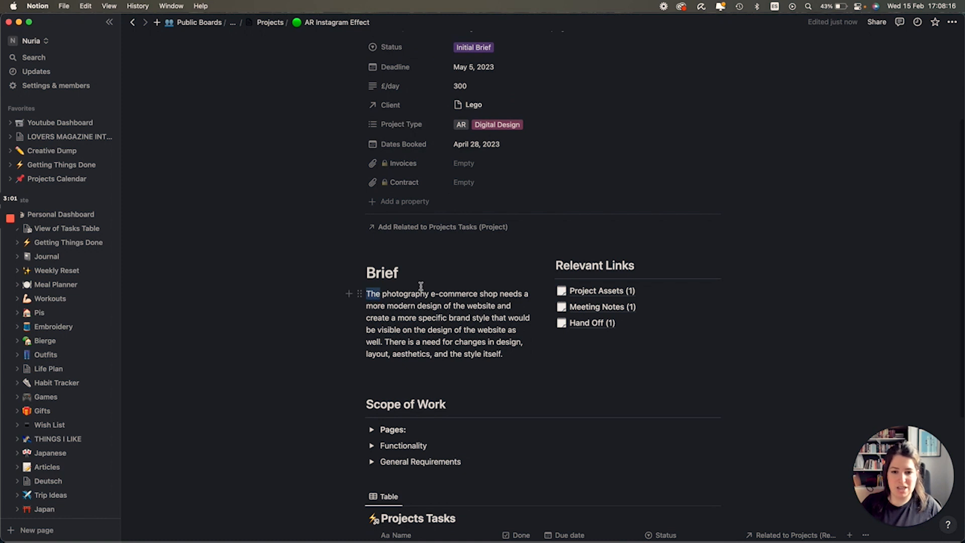
pyautogui.write('Game to AR Insta')
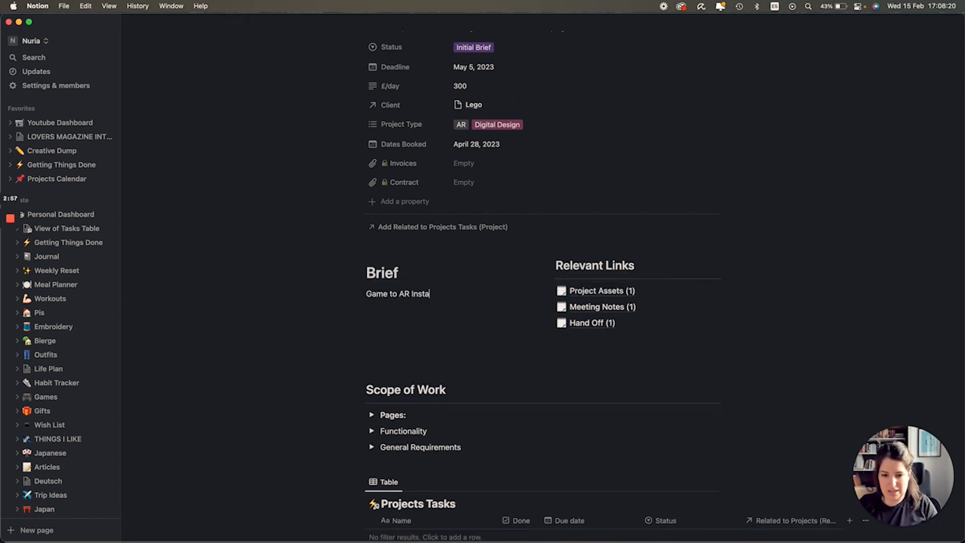
pyautogui.write('gram Effect')
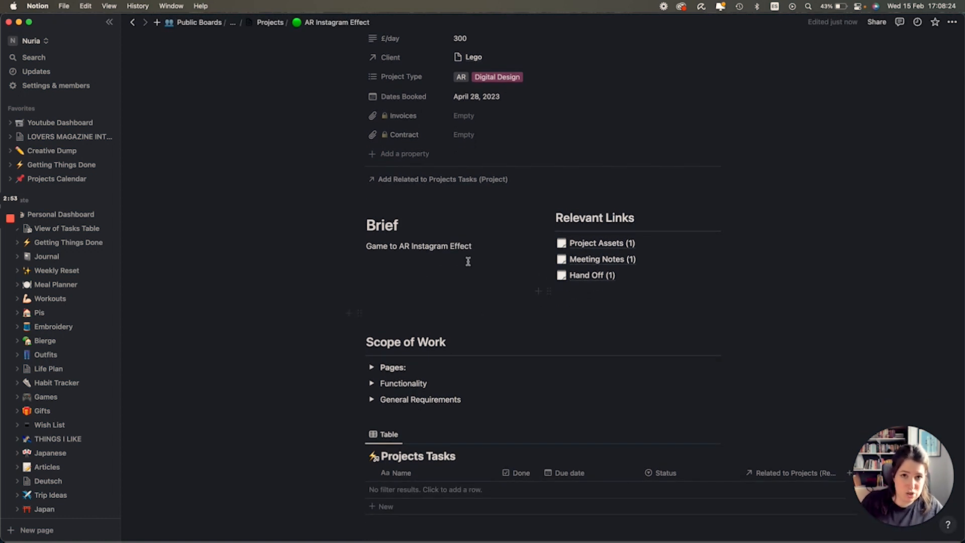
pyautogui.scroll(-3)
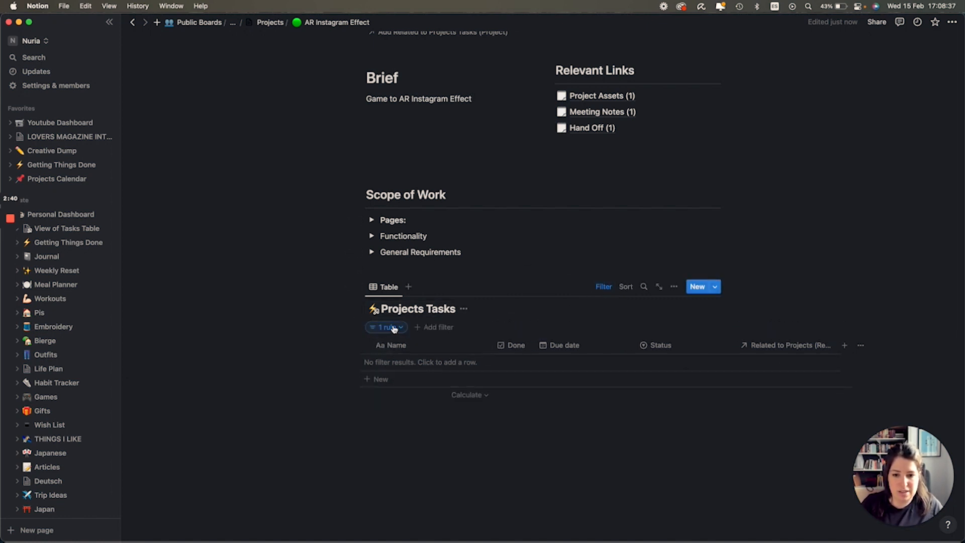
# Switch the Projects Tasks filter from Web Redesign to AR Instagram Effect and start a new row.
pyautogui.click(387, 327)
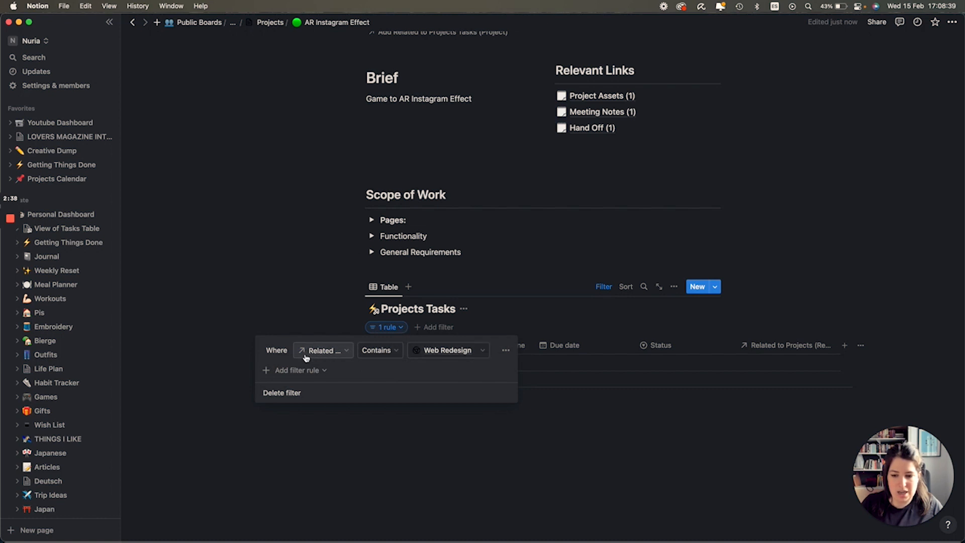
pyautogui.click(447, 350)
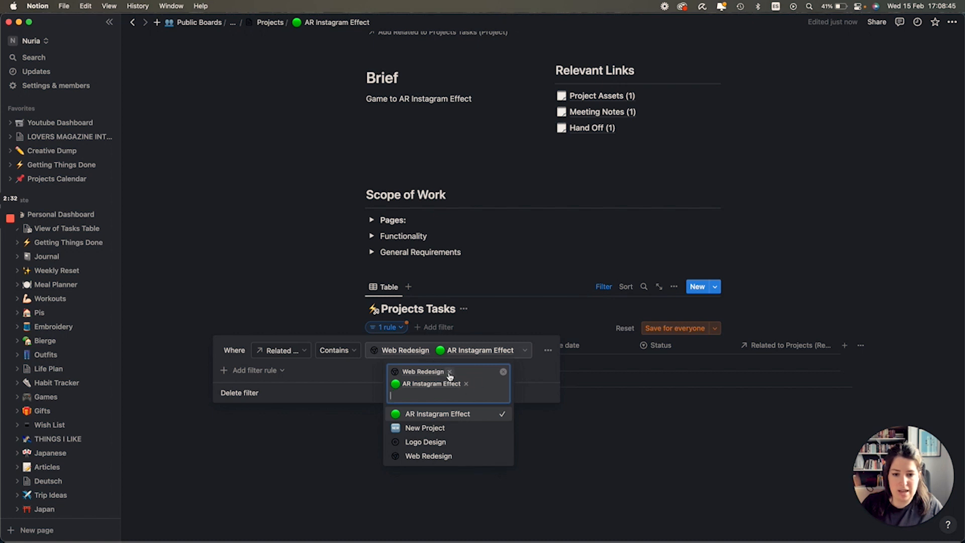
pyautogui.click(449, 371)
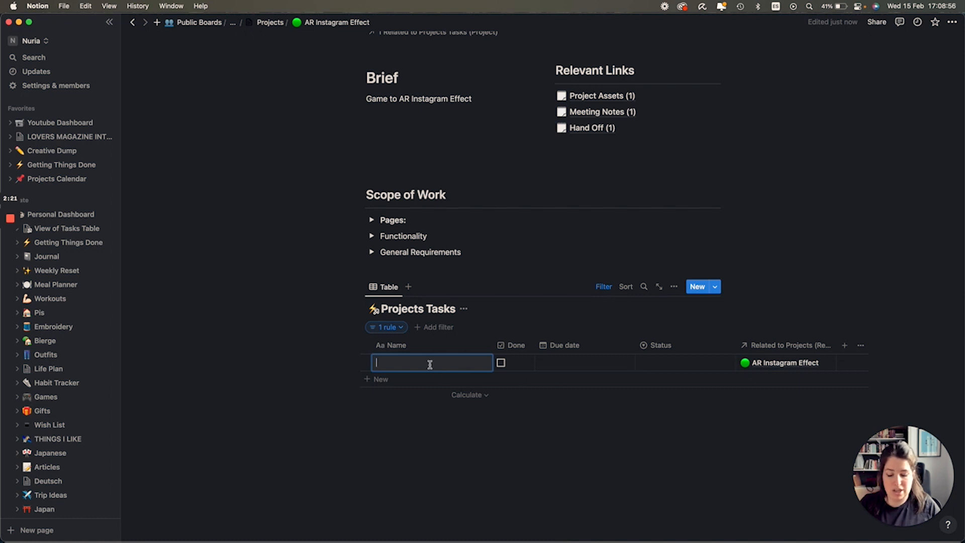
# Add Sign the contract (Feb 17, Not started) and Review the Brief (Feb 22, In progress).
pyautogui.write('s')
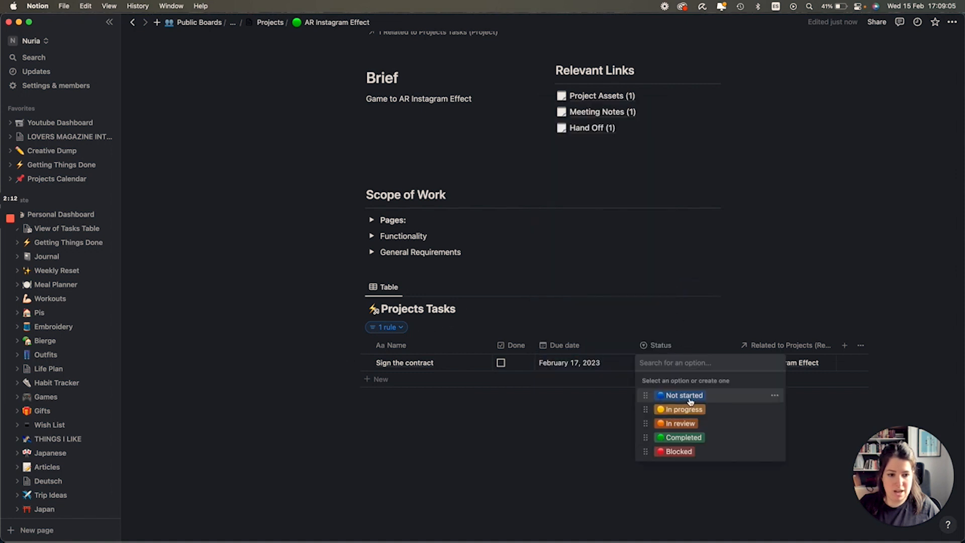
pyautogui.click(682, 395)
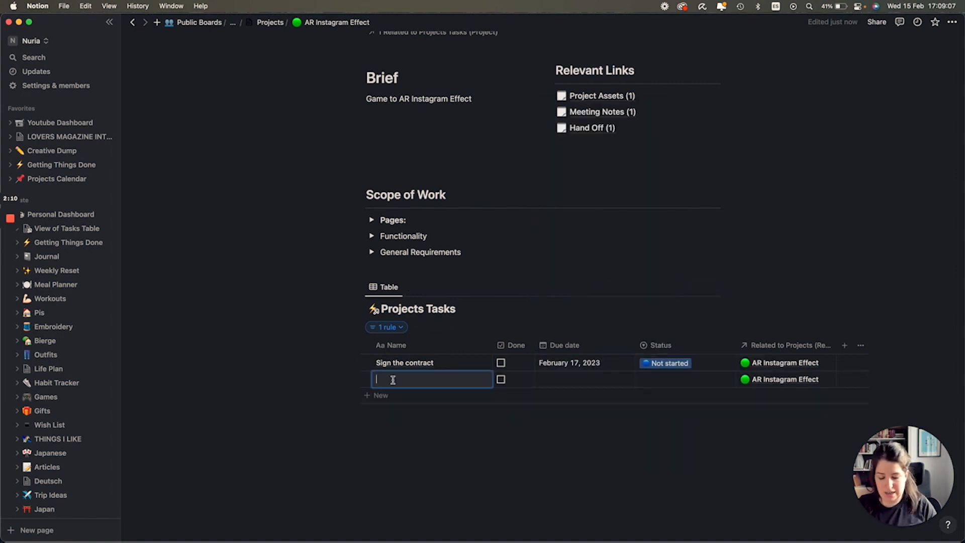
pyautogui.write('Review the Brief')
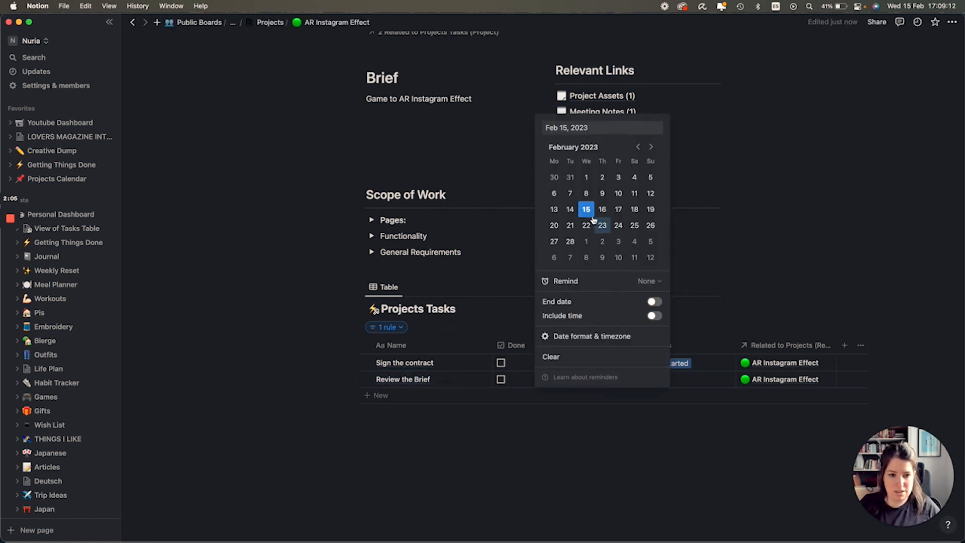
pyautogui.click(585, 225)
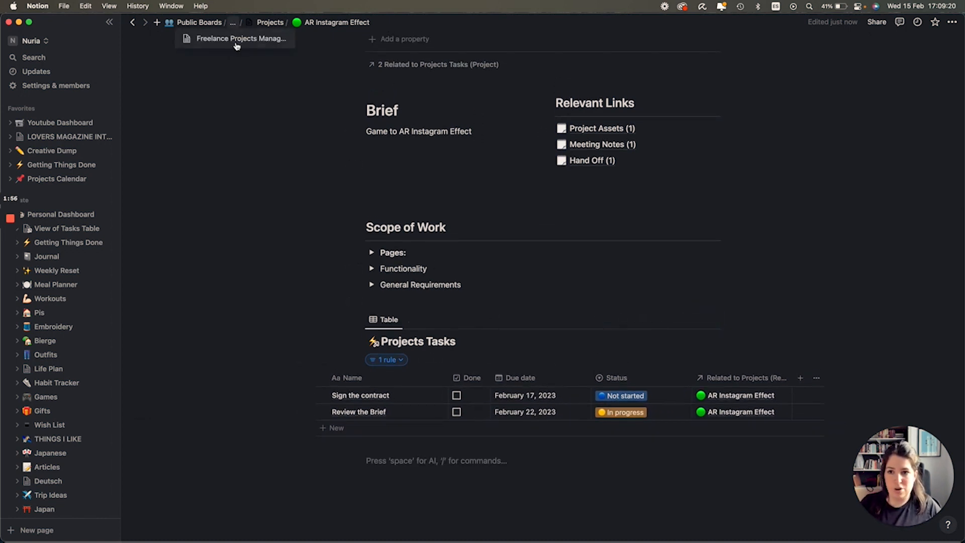
# Go back to Freelance Projects Manager and scroll through its Tasks and Projects tables.
pyautogui.click(241, 39)
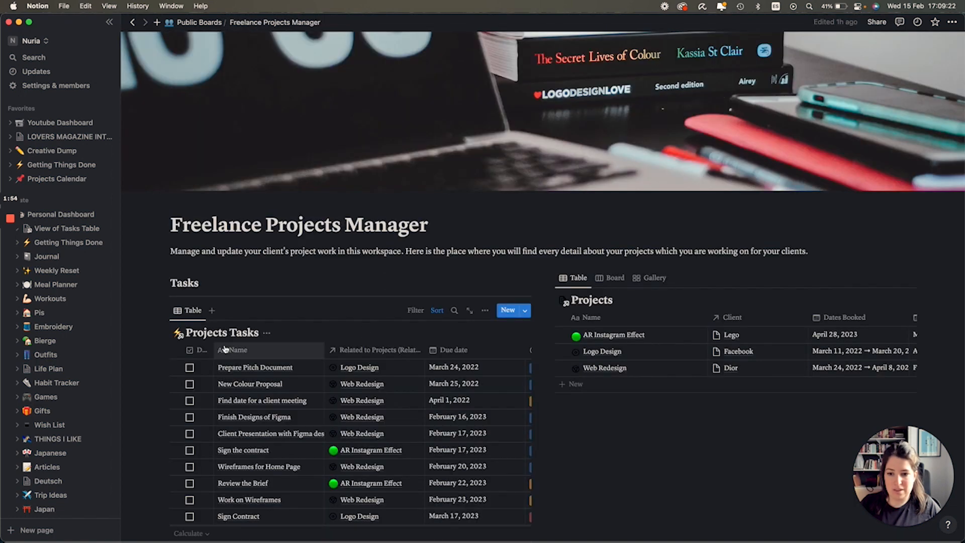
pyautogui.scroll(-3)
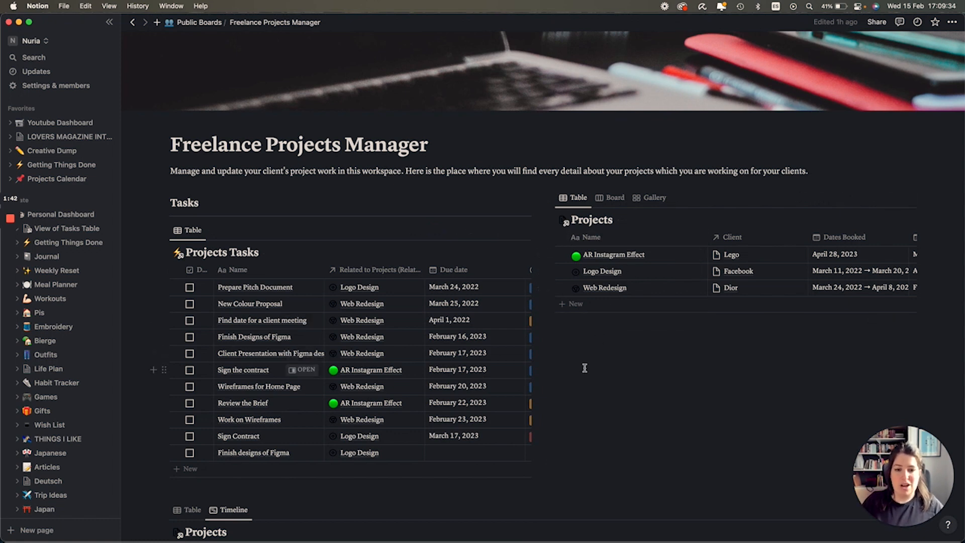
pyautogui.scroll(-3)
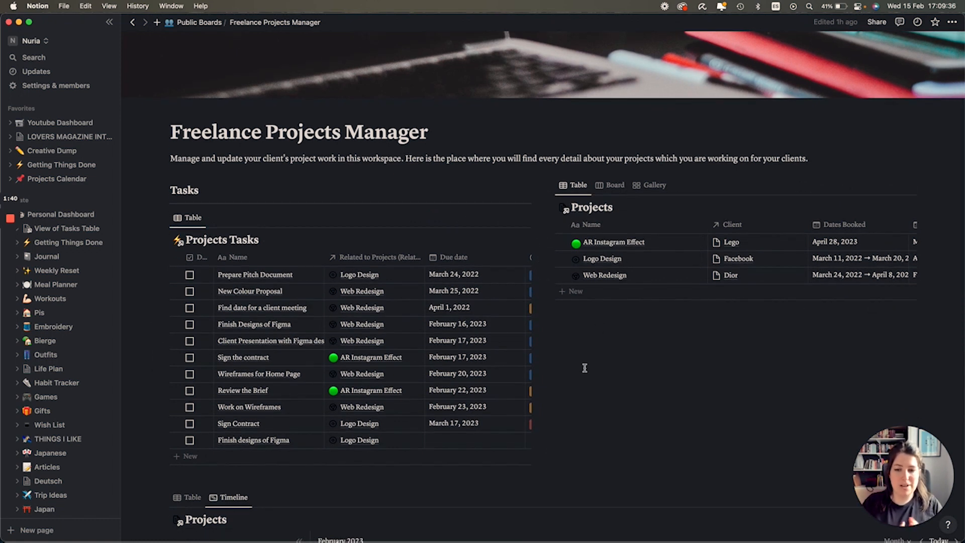